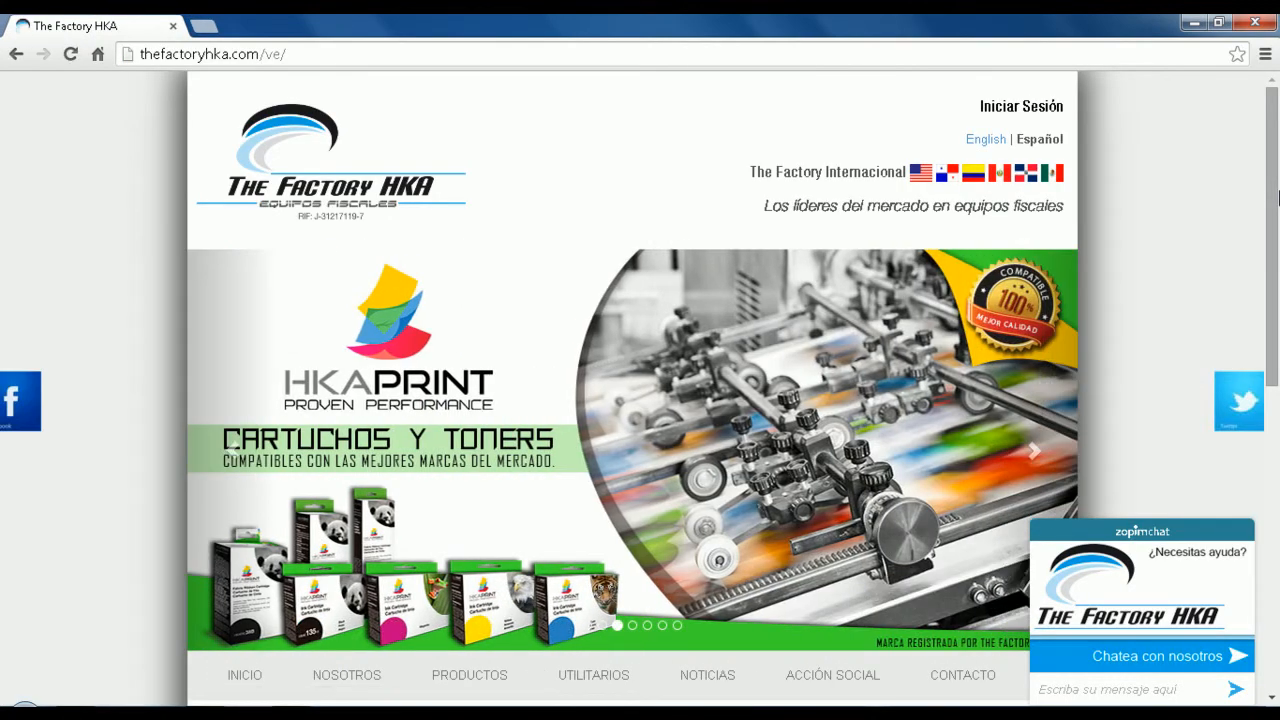
Step: Open UTILITARIOS, tick the reCAPTCHA box, and submit the Acceso al Sistema login
click(593, 674)
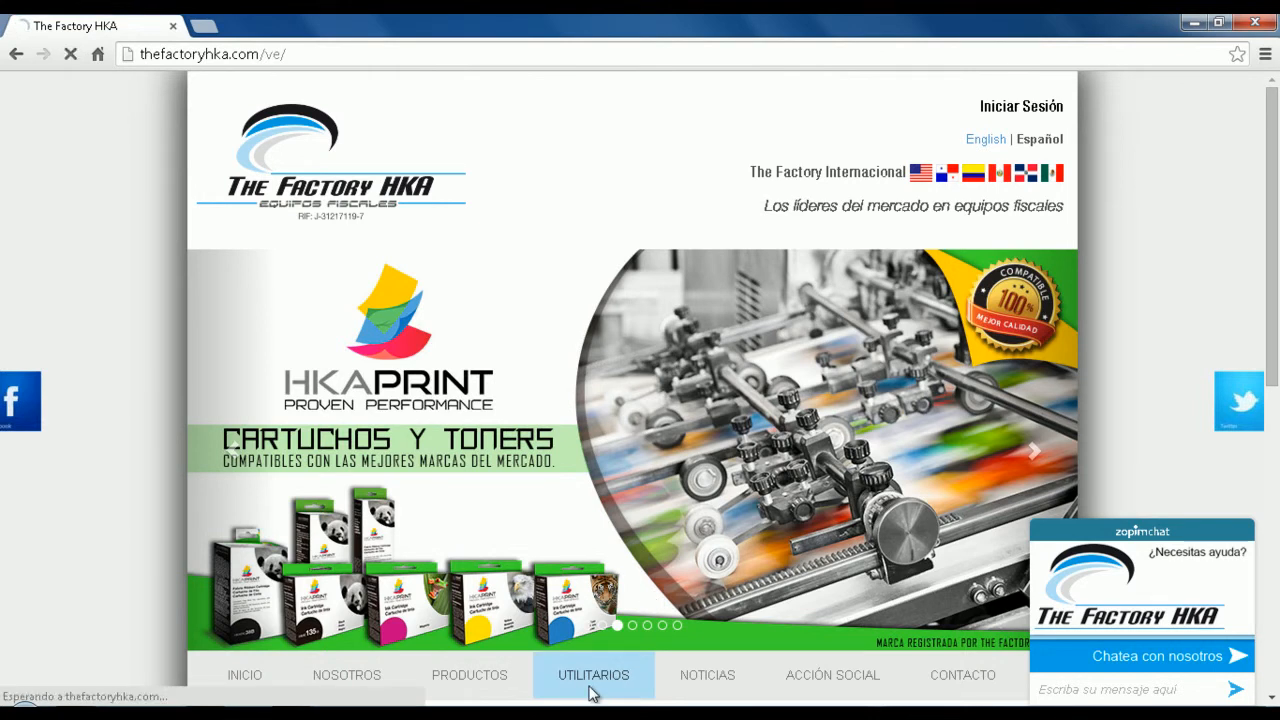
click(593, 675)
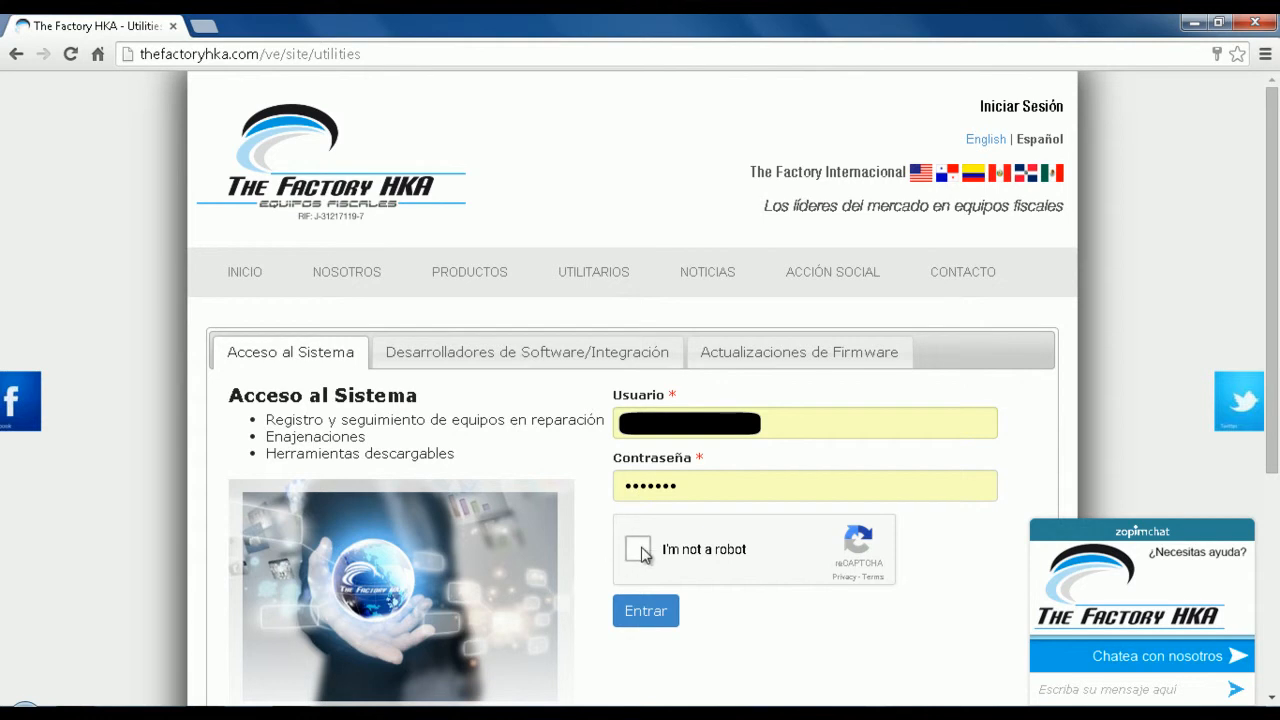
click(637, 549)
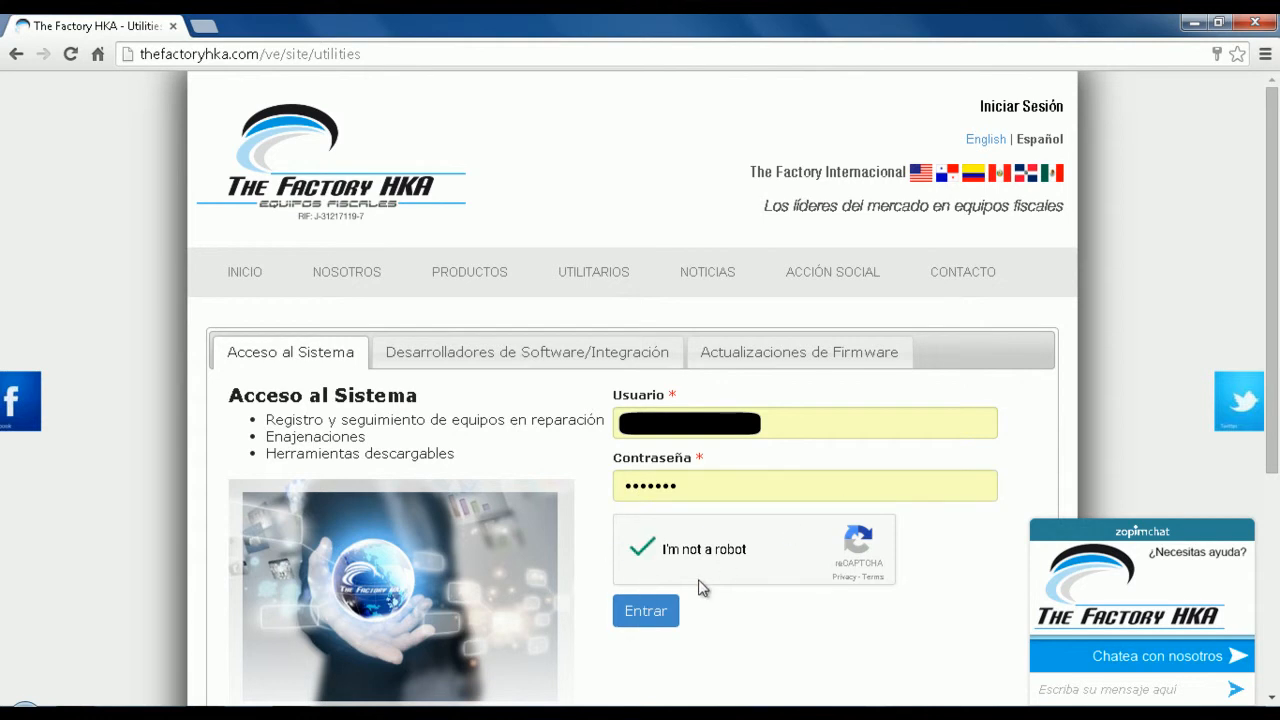
click(645, 610)
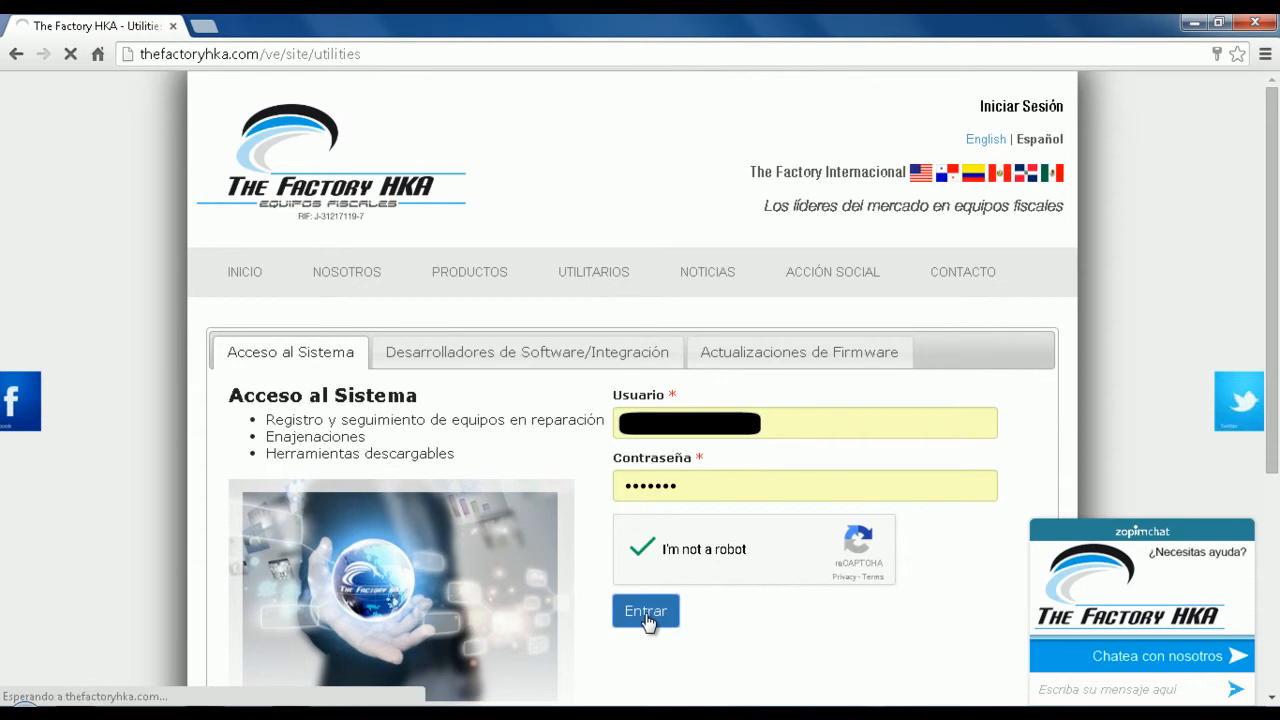
Step: Filter Programadores packages to Kit de Desarrollo (SDK) and .NET, then download TFHKA SDK para .NET
click(645, 610)
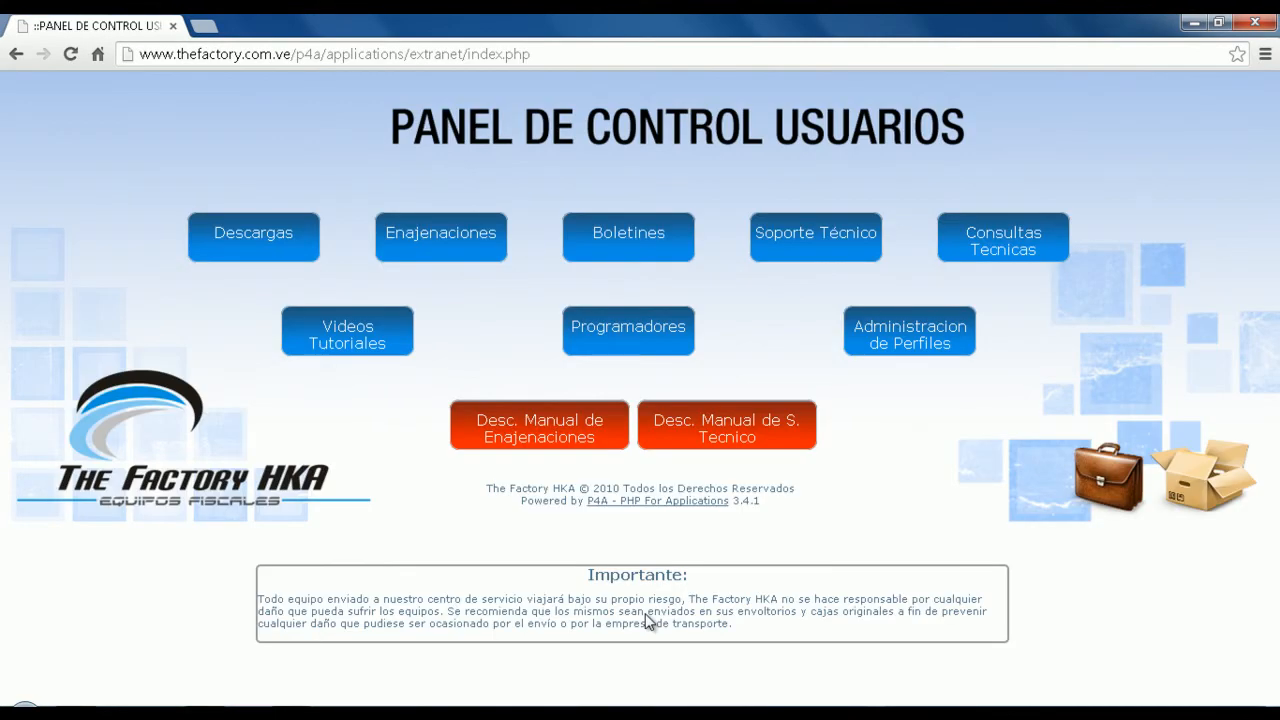
mouse_move(628, 343)
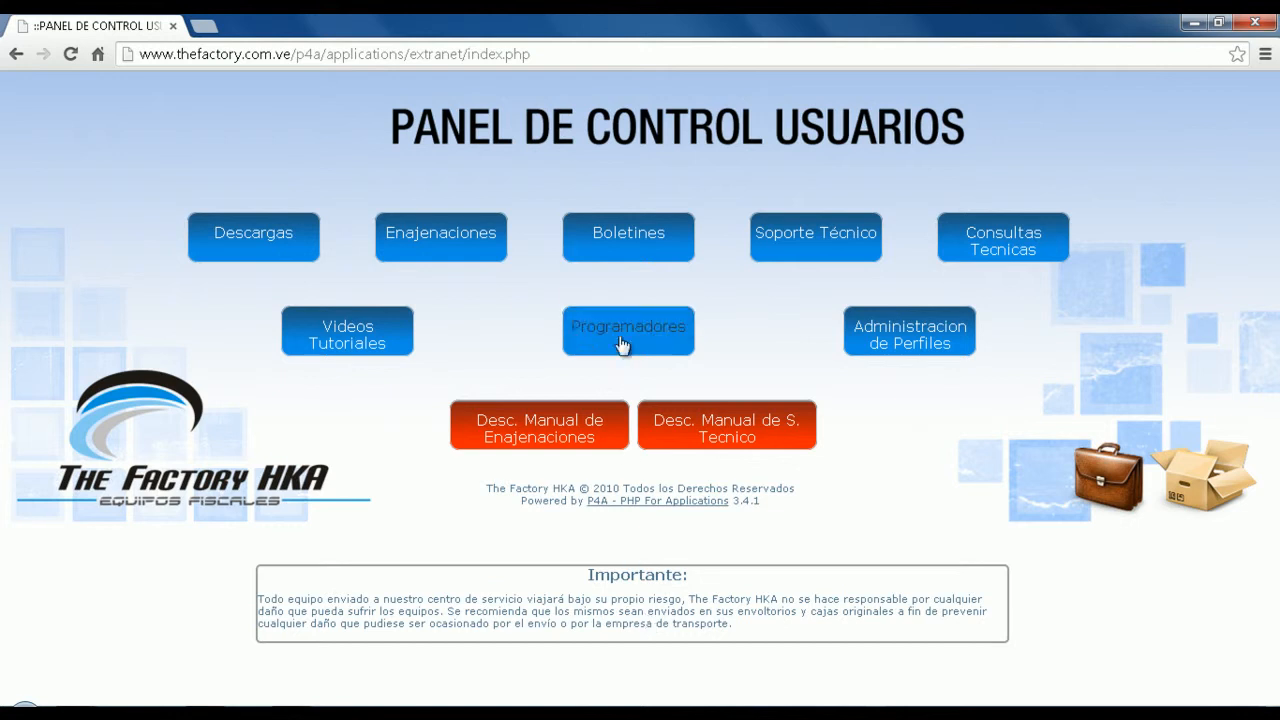
click(628, 330)
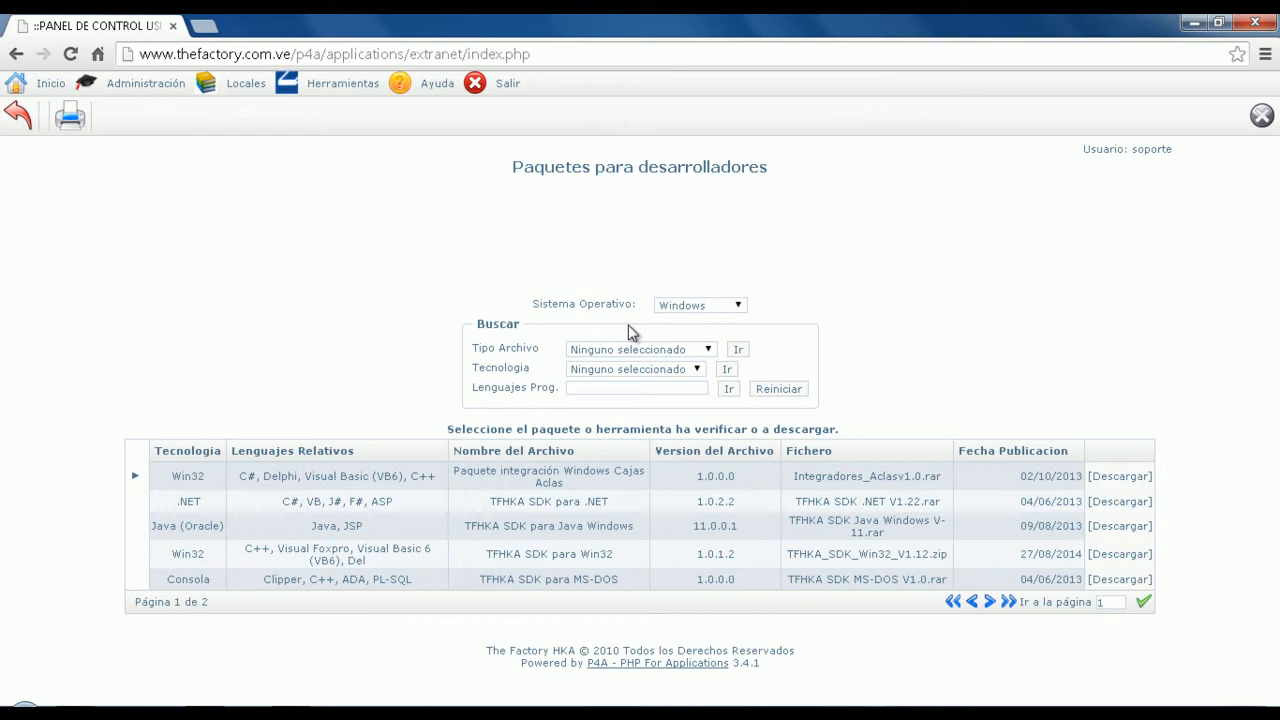
mouse_move(636, 352)
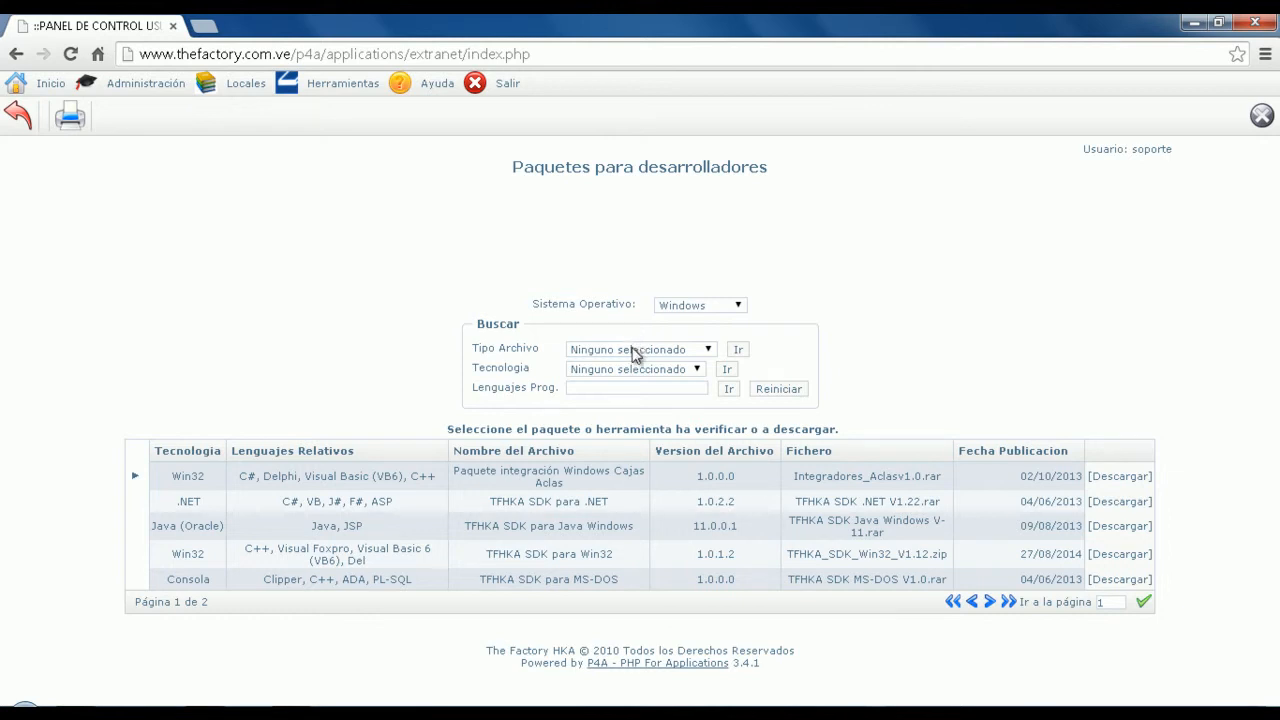
click(640, 349)
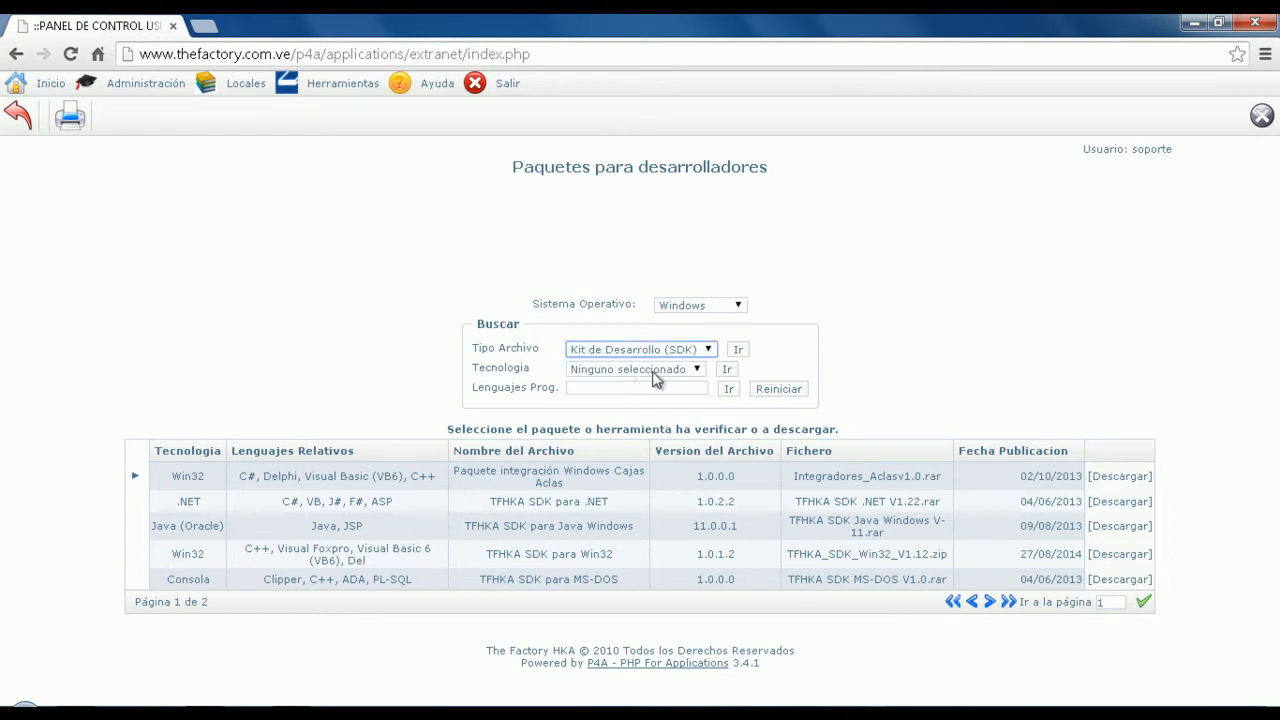
click(636, 369)
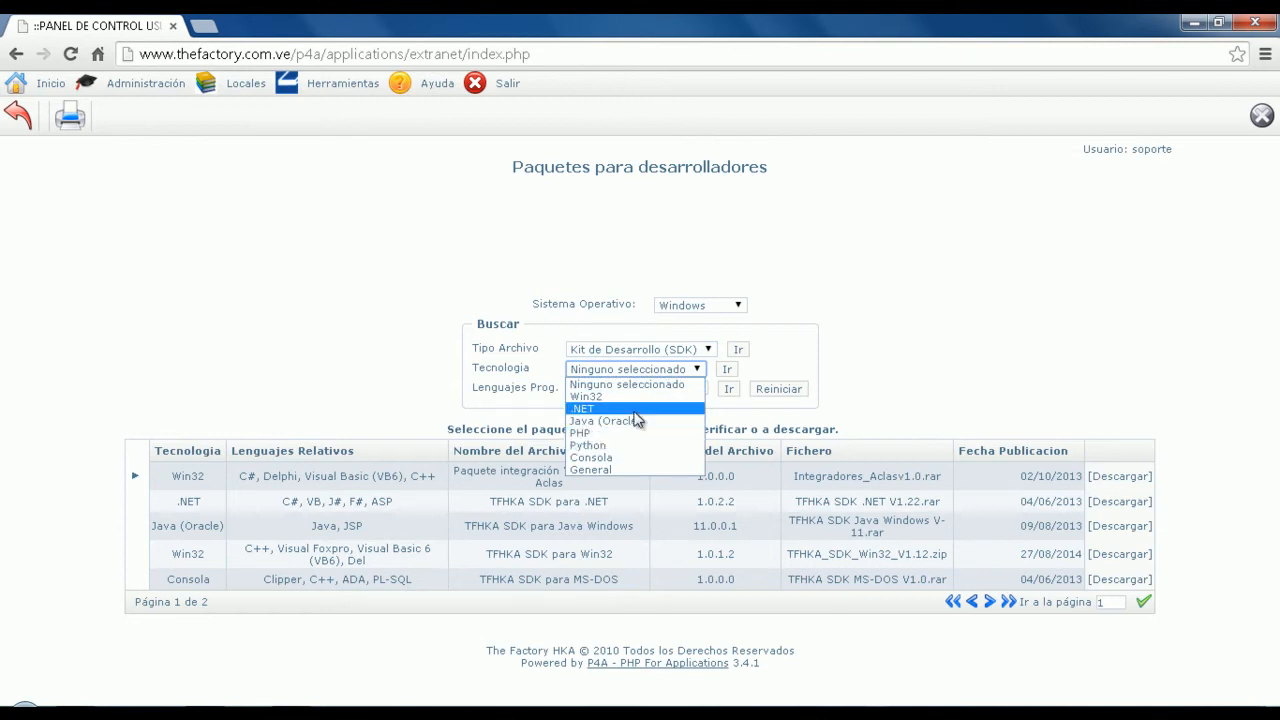
click(583, 408)
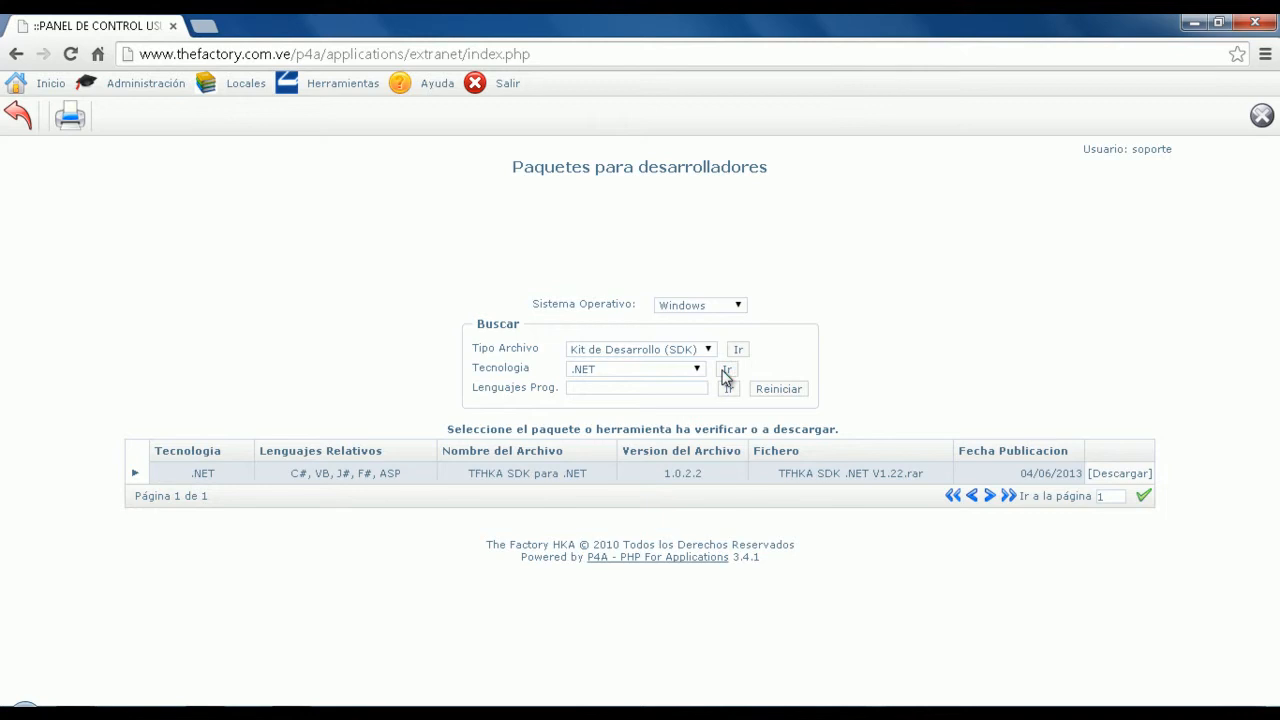
click(1119, 473)
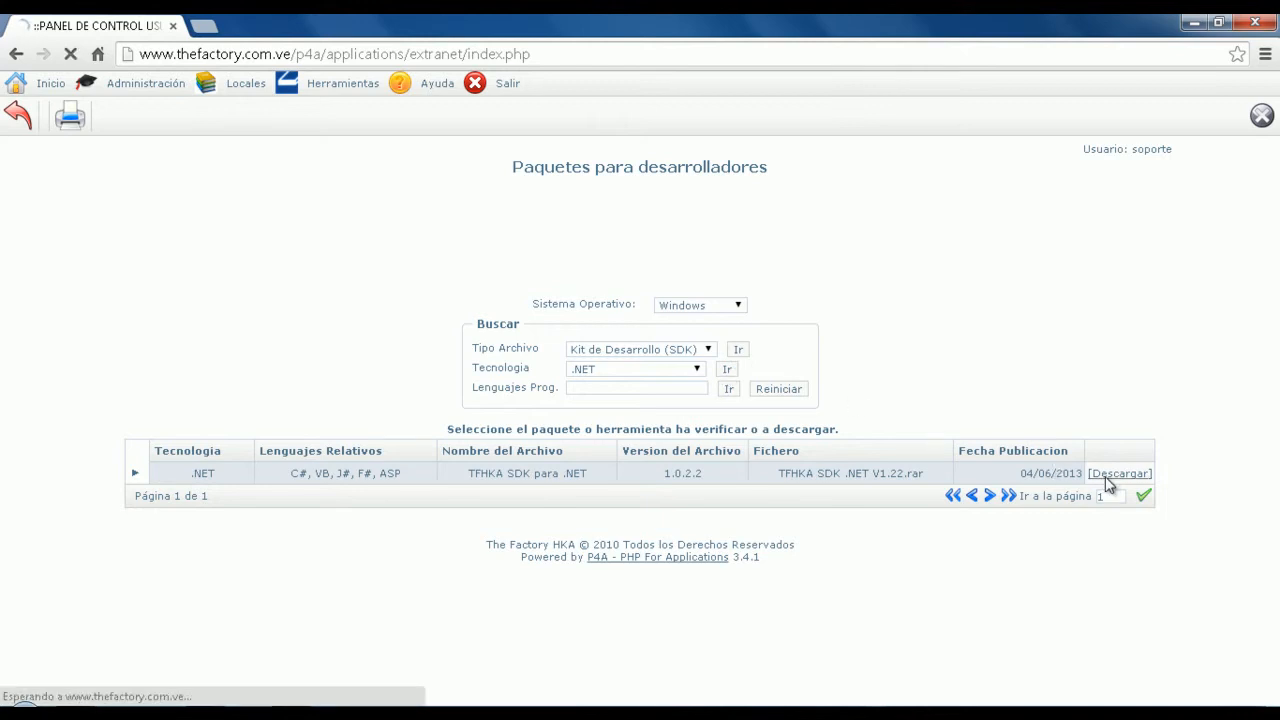
click(1119, 473)
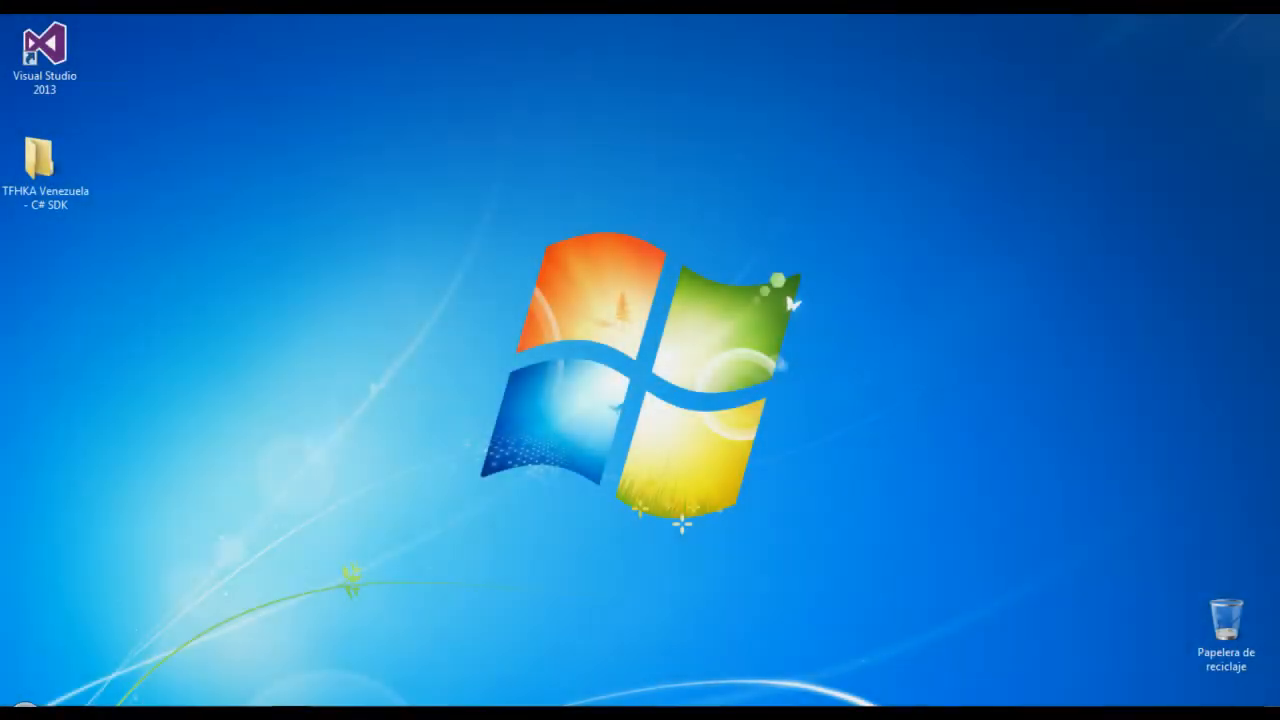
mouse_move(165, 237)
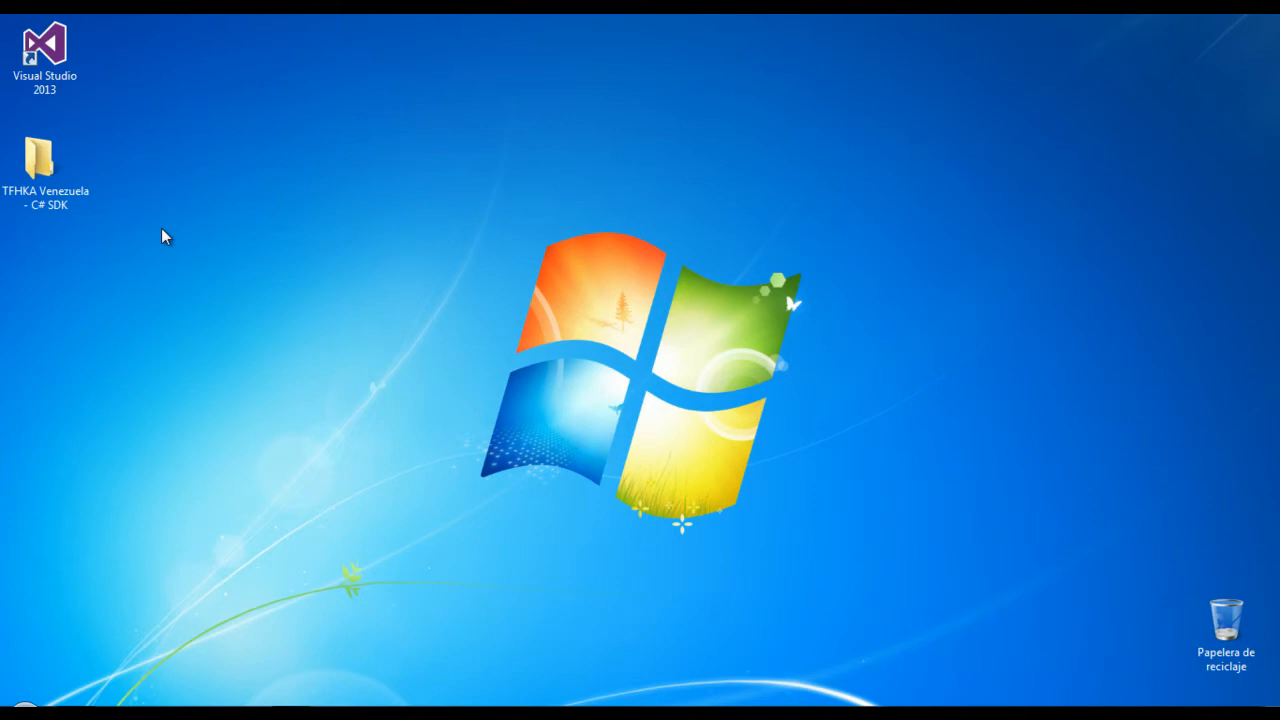
Step: Launch Visual Studio 2013 from its desktop shortcut
double_click(37, 158)
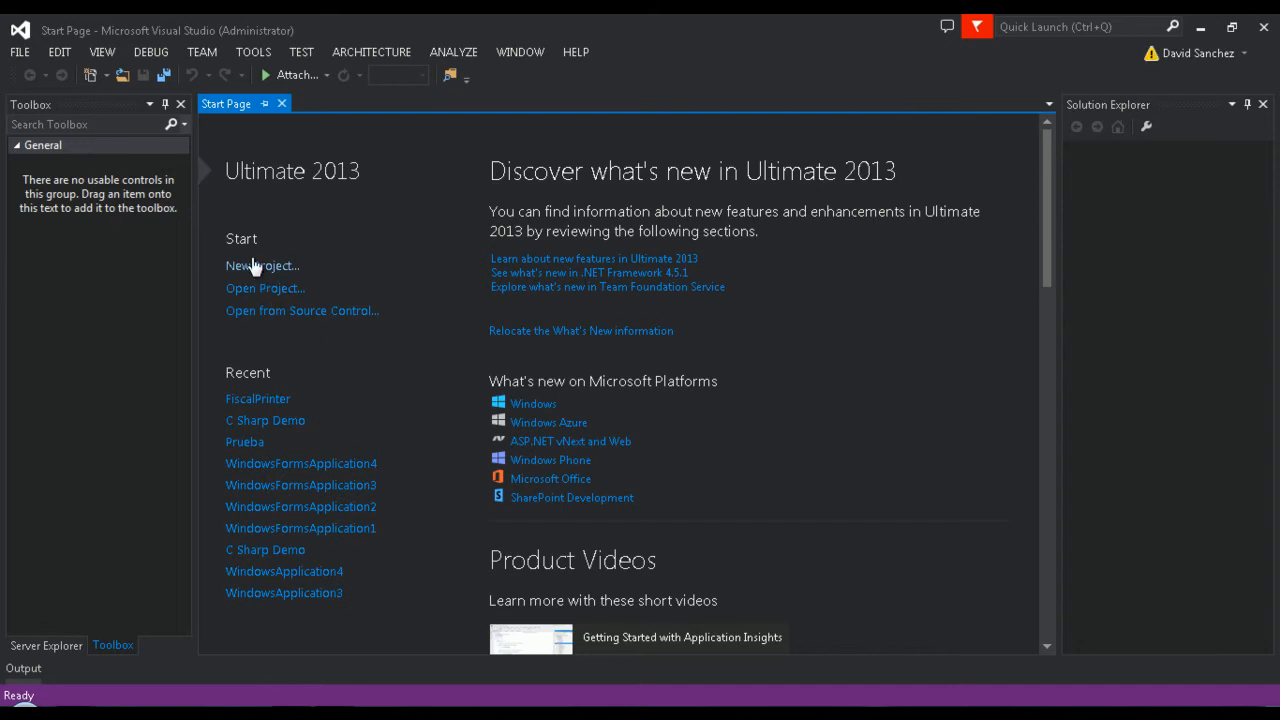
Step: Create a Visual C# Windows Forms Application project named FiscalPrinter
click(262, 265)
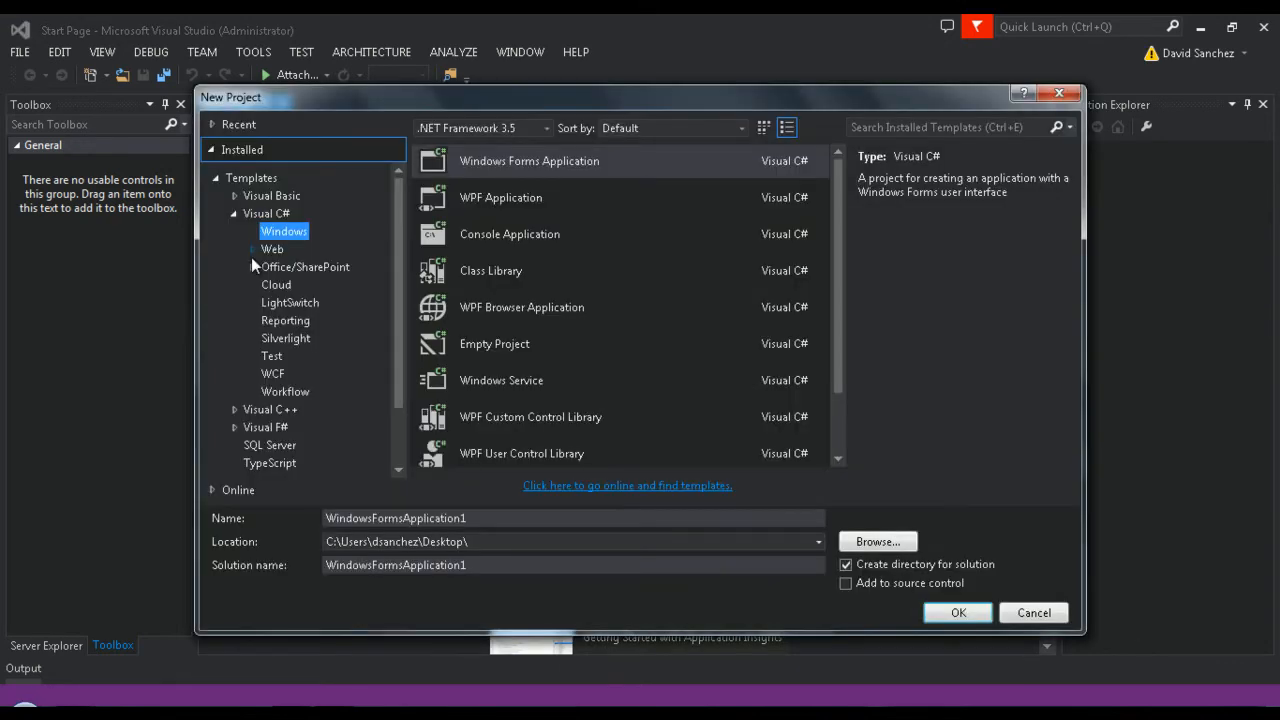
click(266, 213)
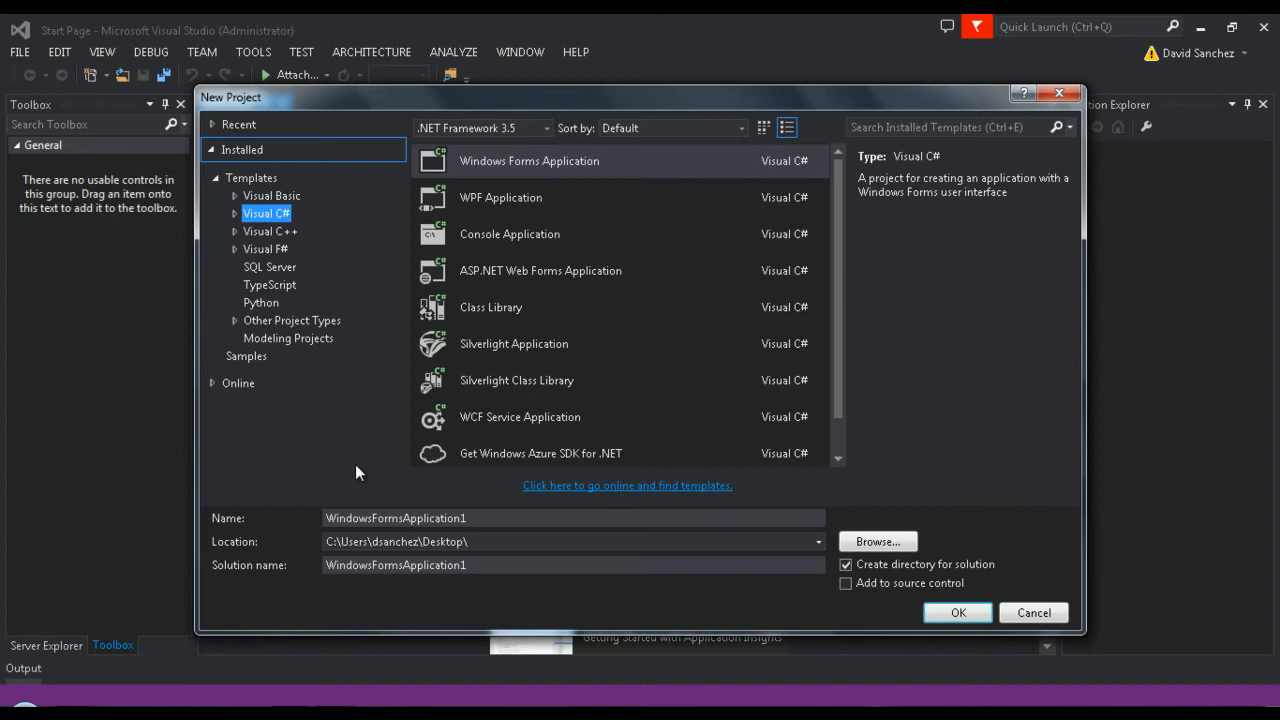
mouse_move(240, 218)
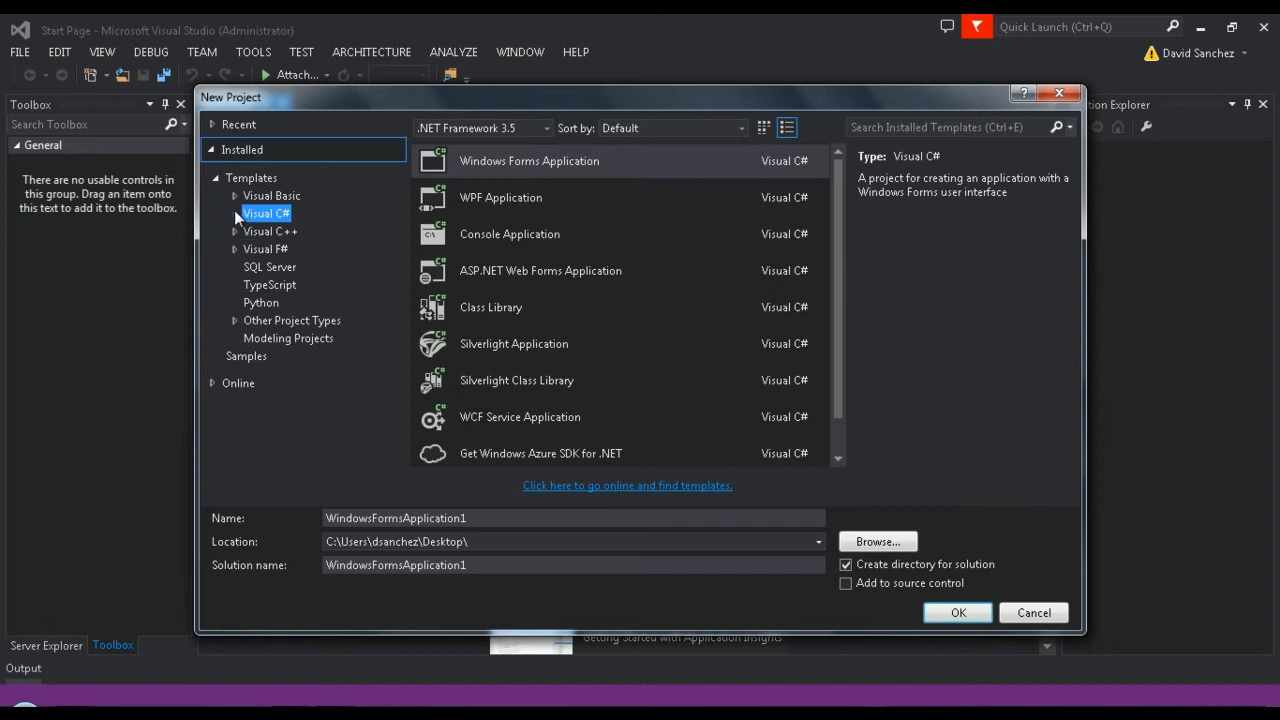
click(235, 213)
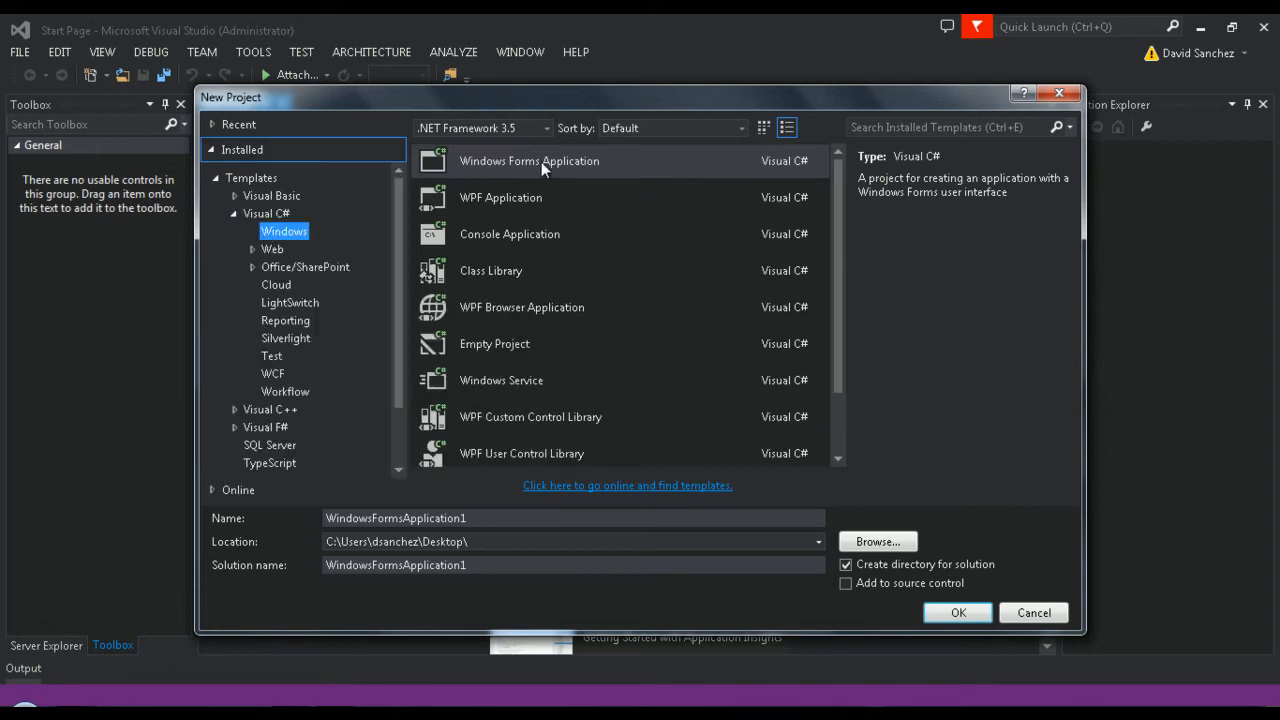
mouse_move(330, 300)
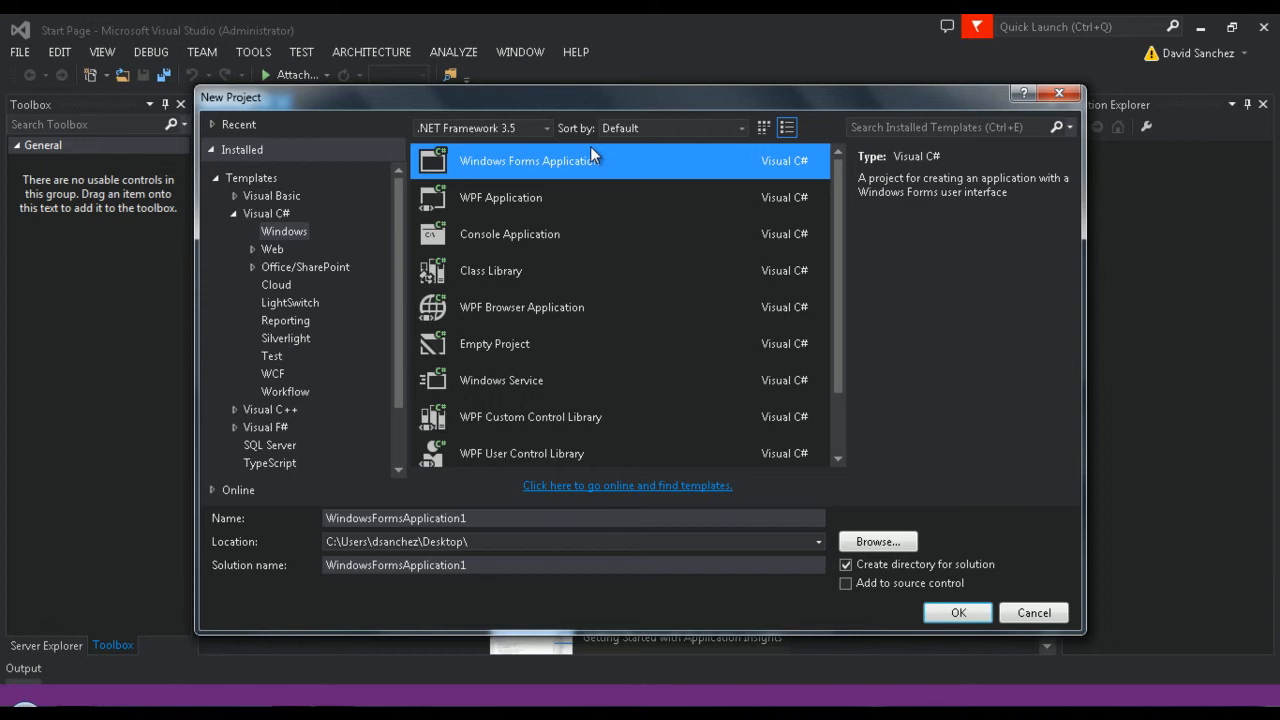
click(957, 612)
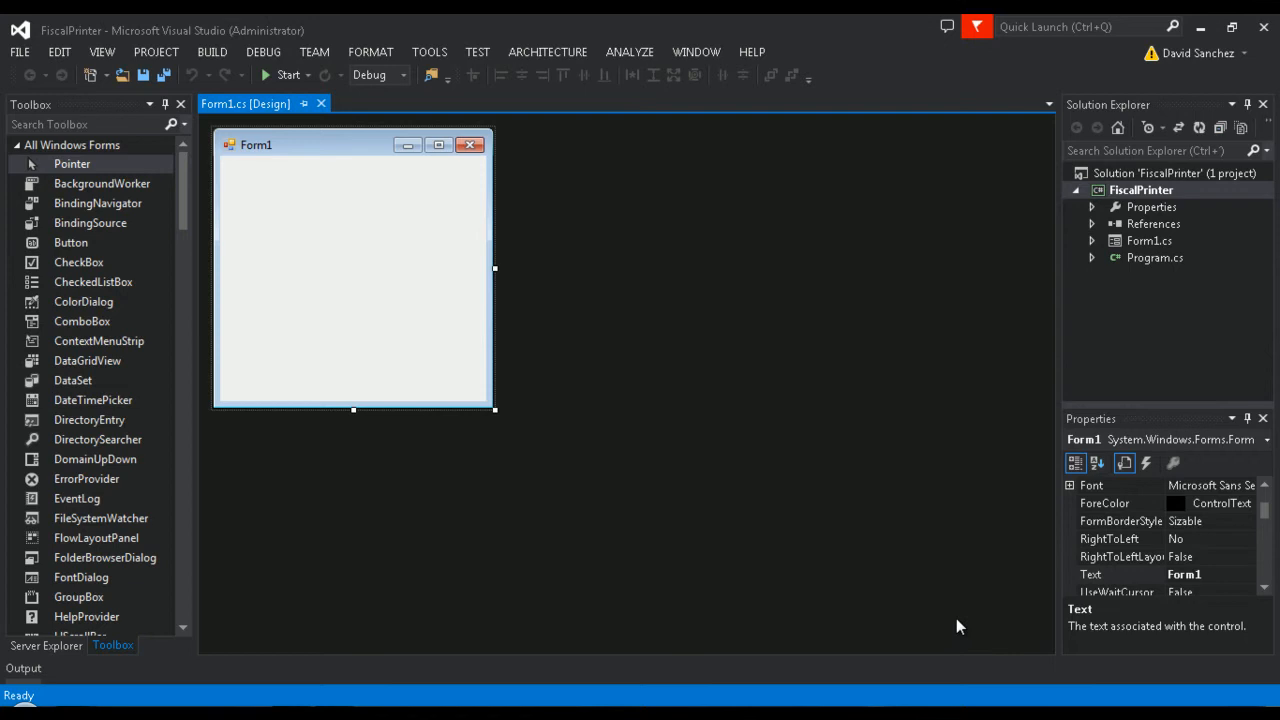
mouse_move(963, 587)
text(TEX)
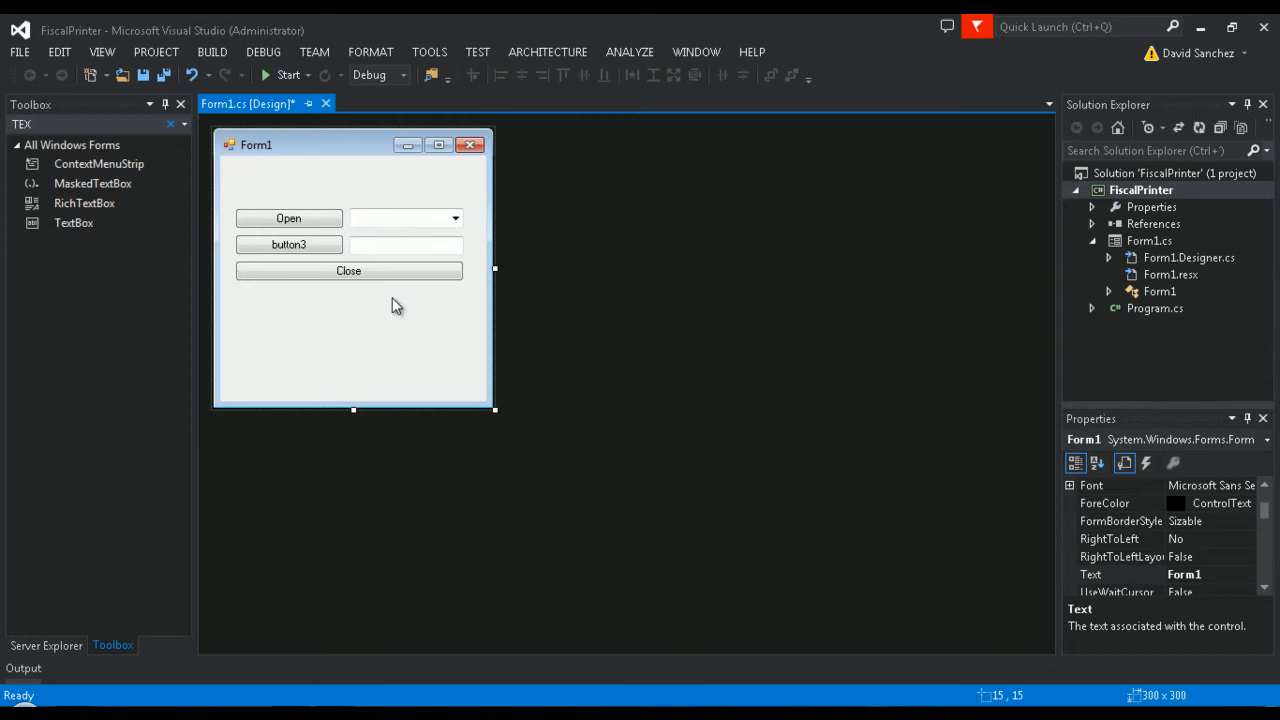
mouse_move(320, 264)
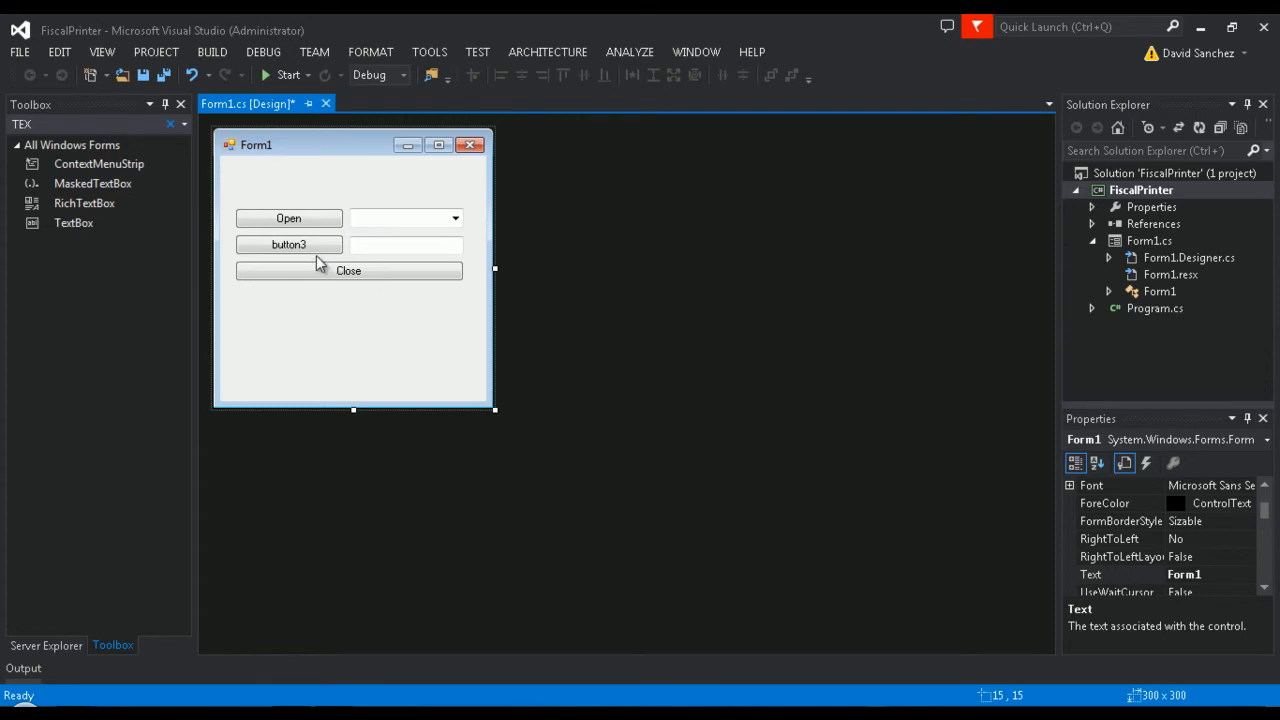
Step: Reposition the Open/Close buttons, dropdown and text box on Form1
drag(495, 409, 485, 264)
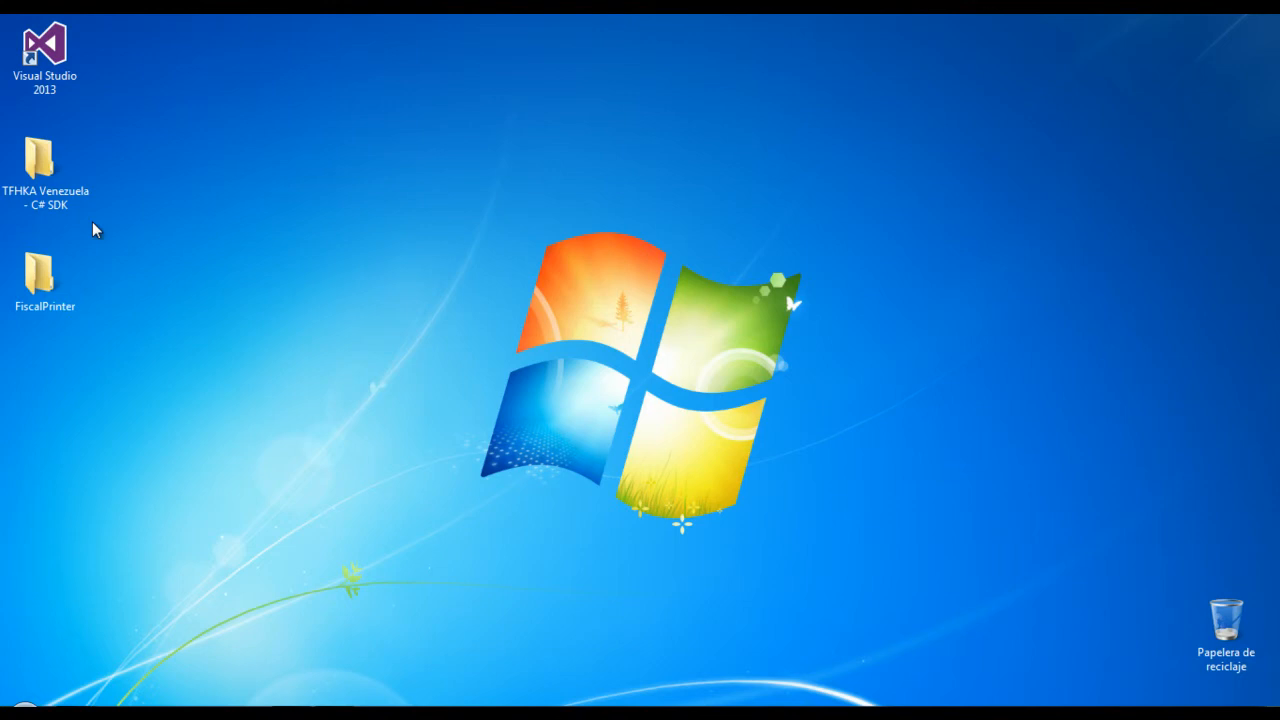
Step: Copy TfhkaNet.dll from the C# SDK Libreria folder into FiscalPrinter\FiscalPrinter
click(45, 165)
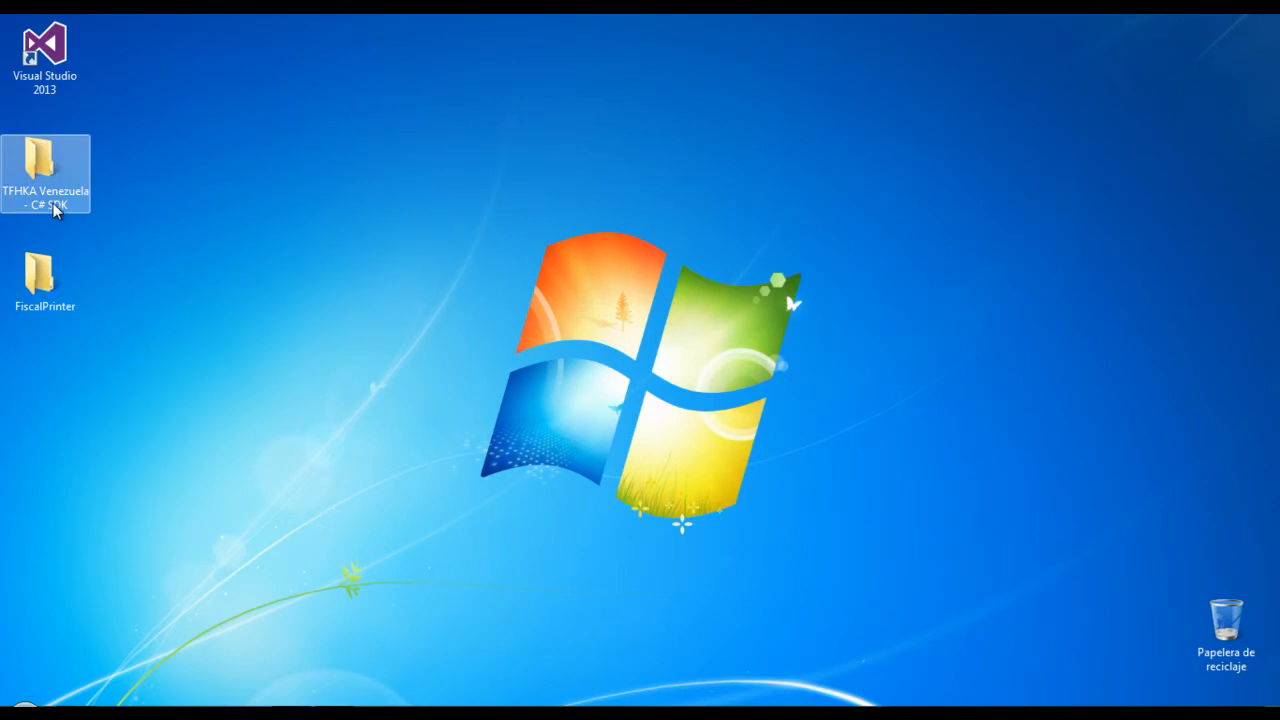
double_click(45, 173)
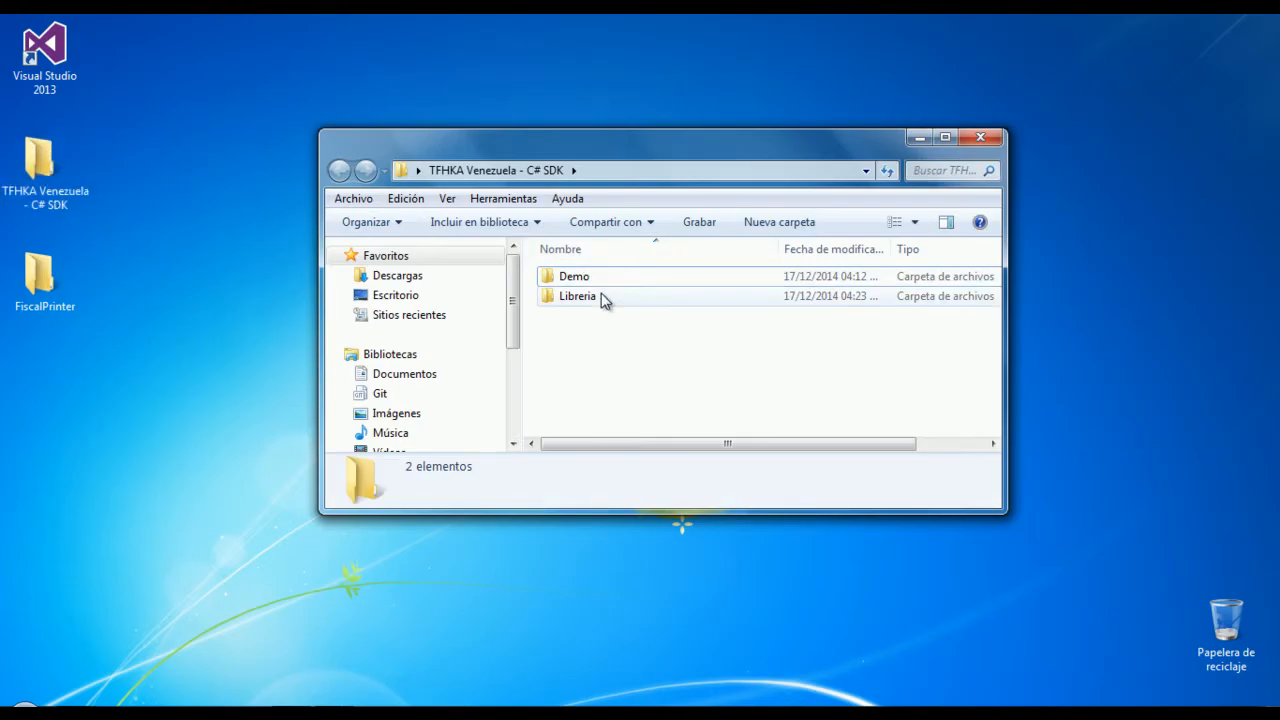
double_click(577, 295)
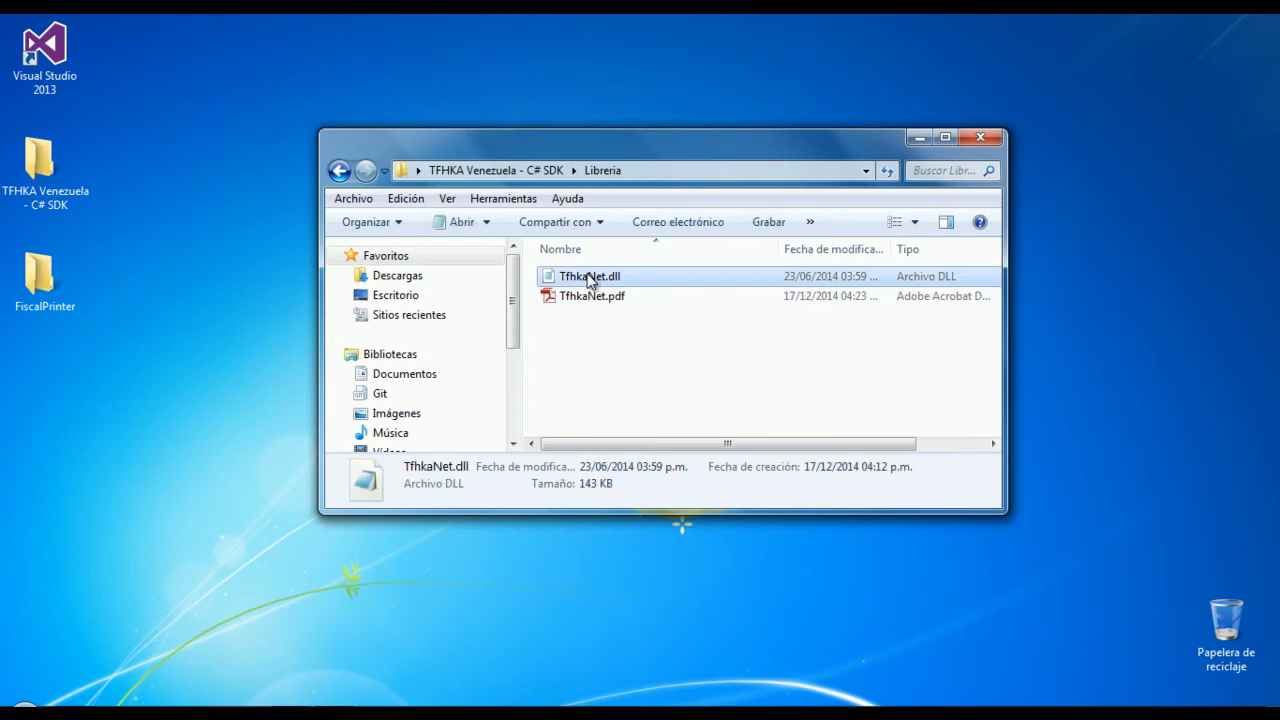
right_click(588, 276)
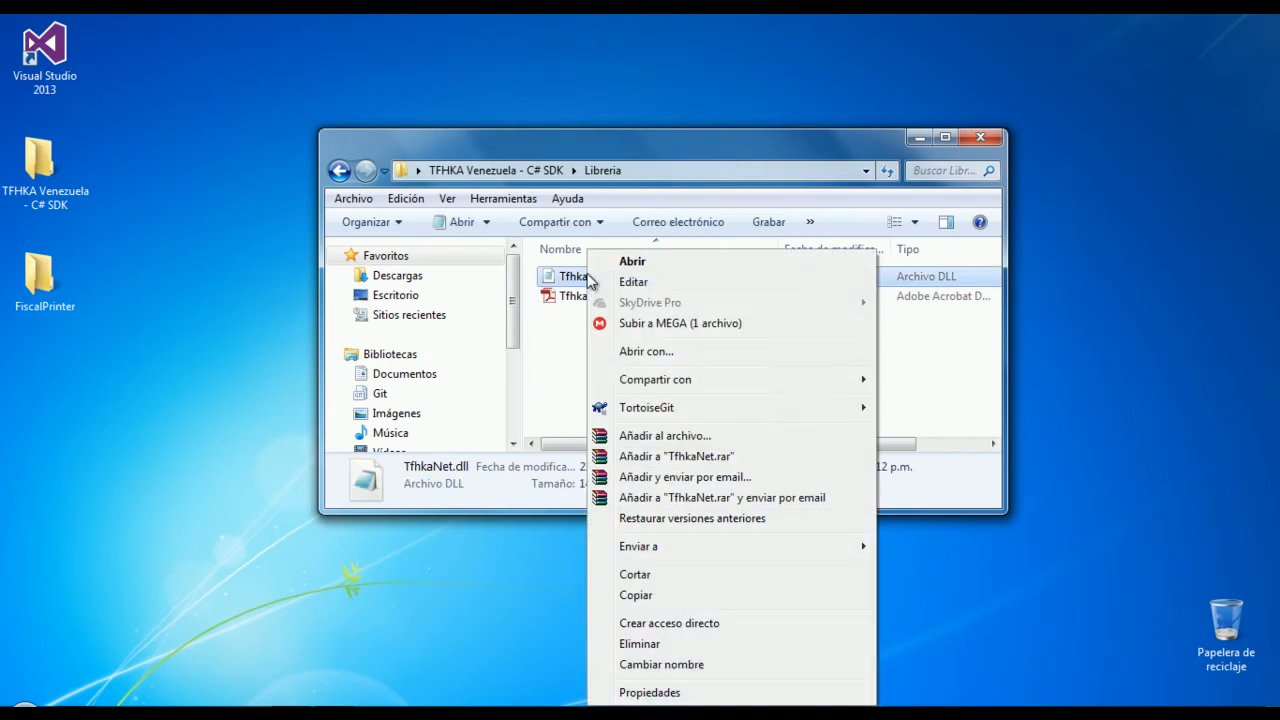
click(135, 300)
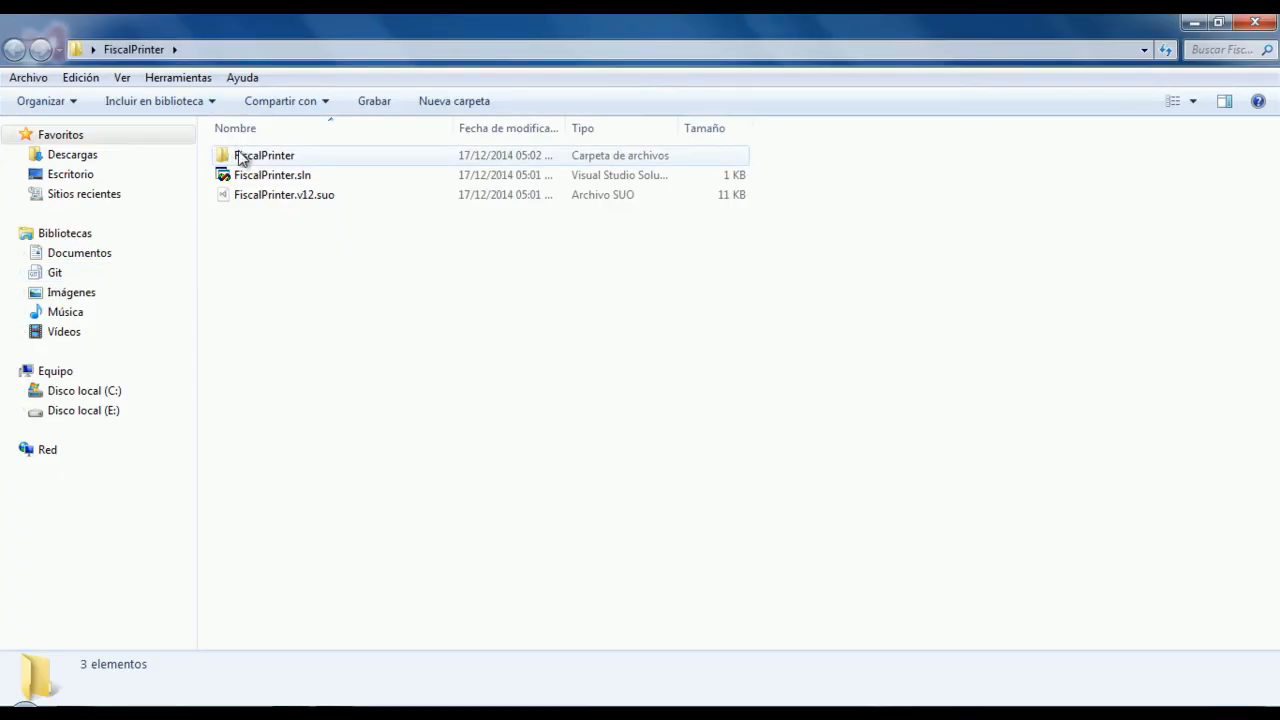
double_click(264, 155)
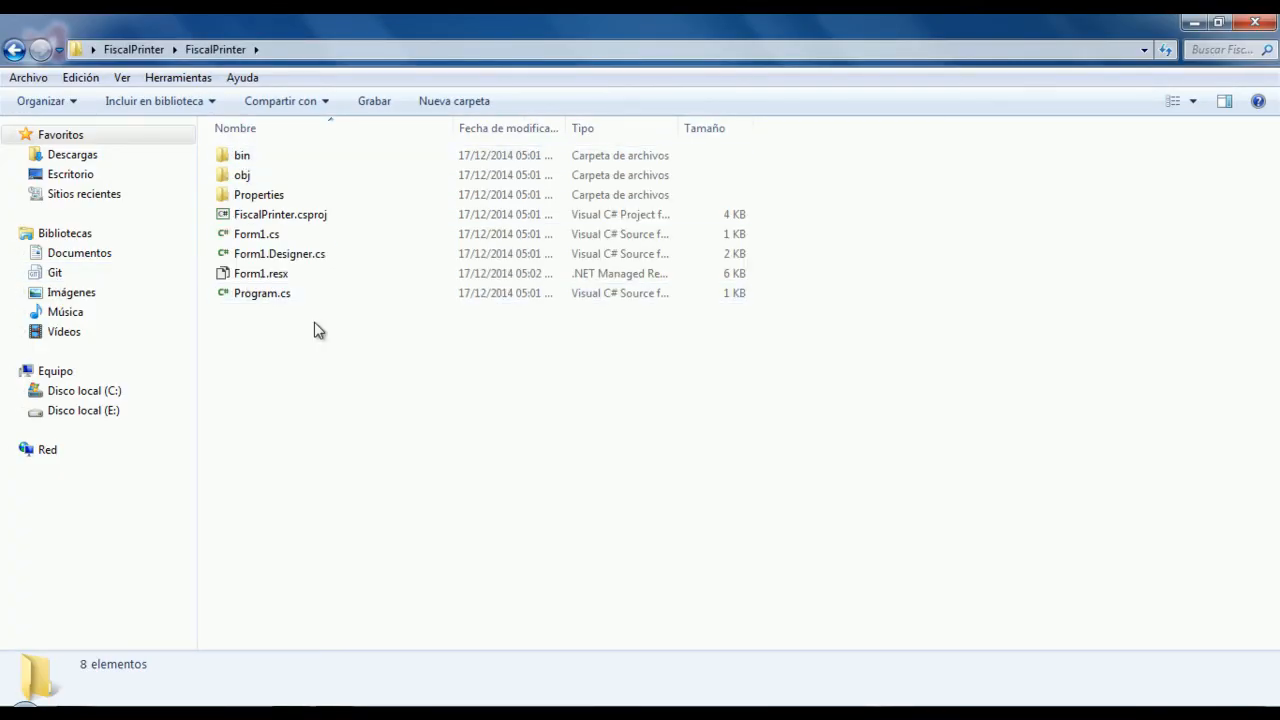
right_click(315, 330)
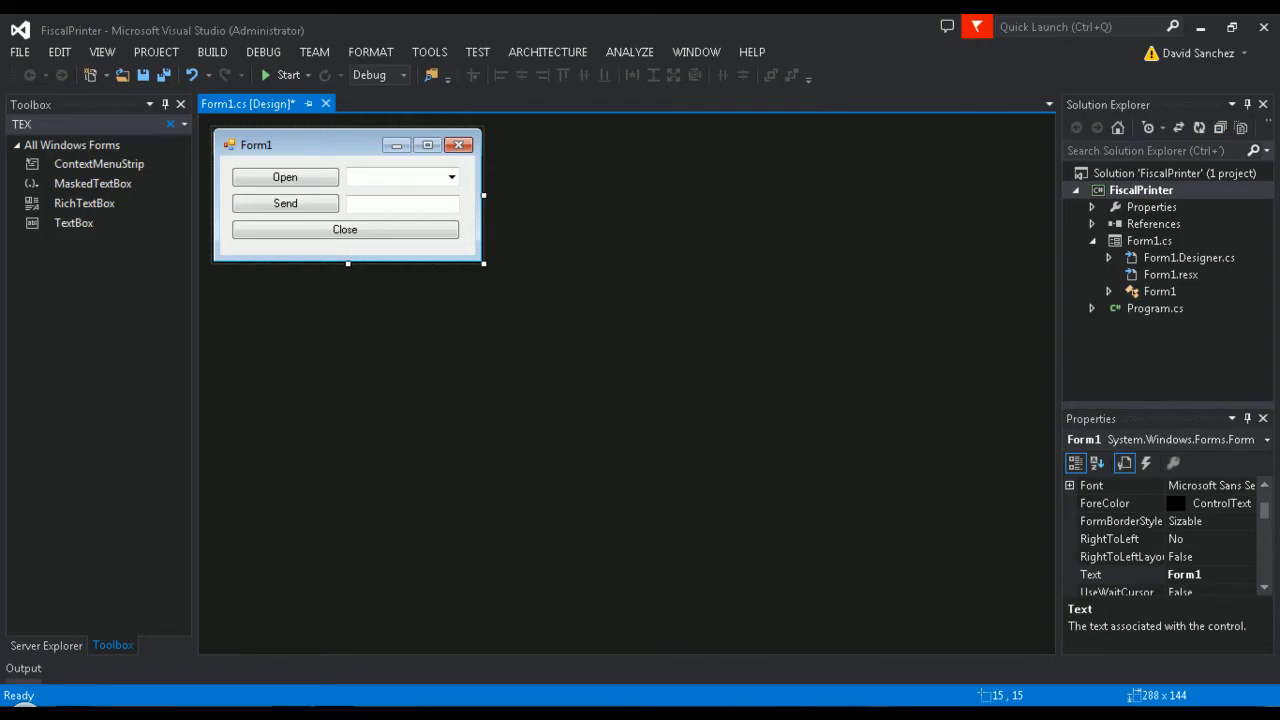
Step: Add TfhkaNet.dll from the project folder as a reference to FiscalPrinter
click(1141, 190)
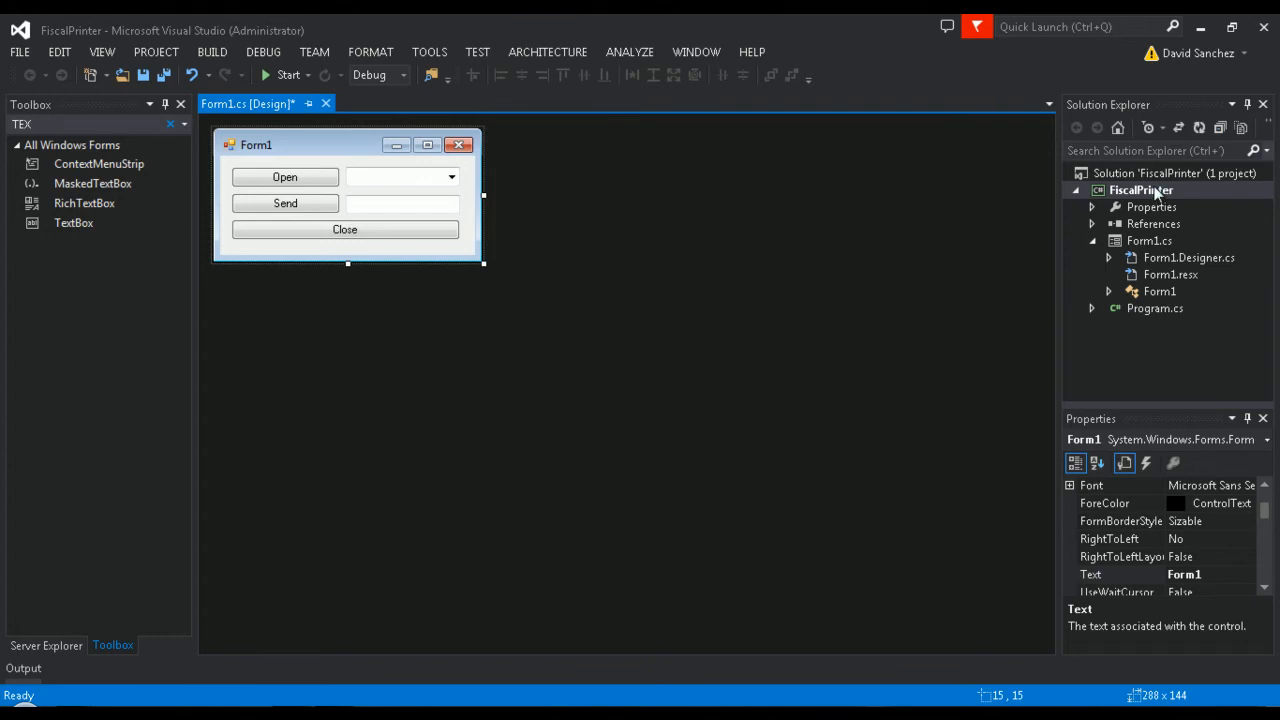
right_click(1141, 190)
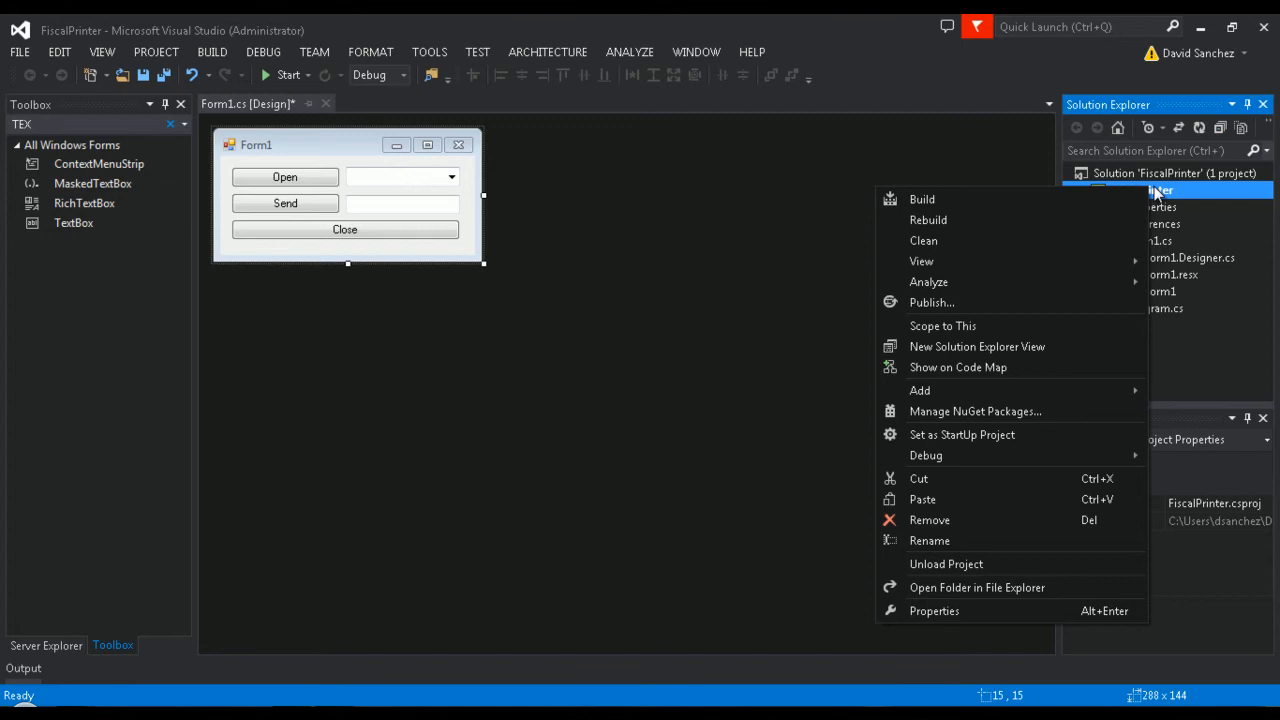
mouse_move(852, 411)
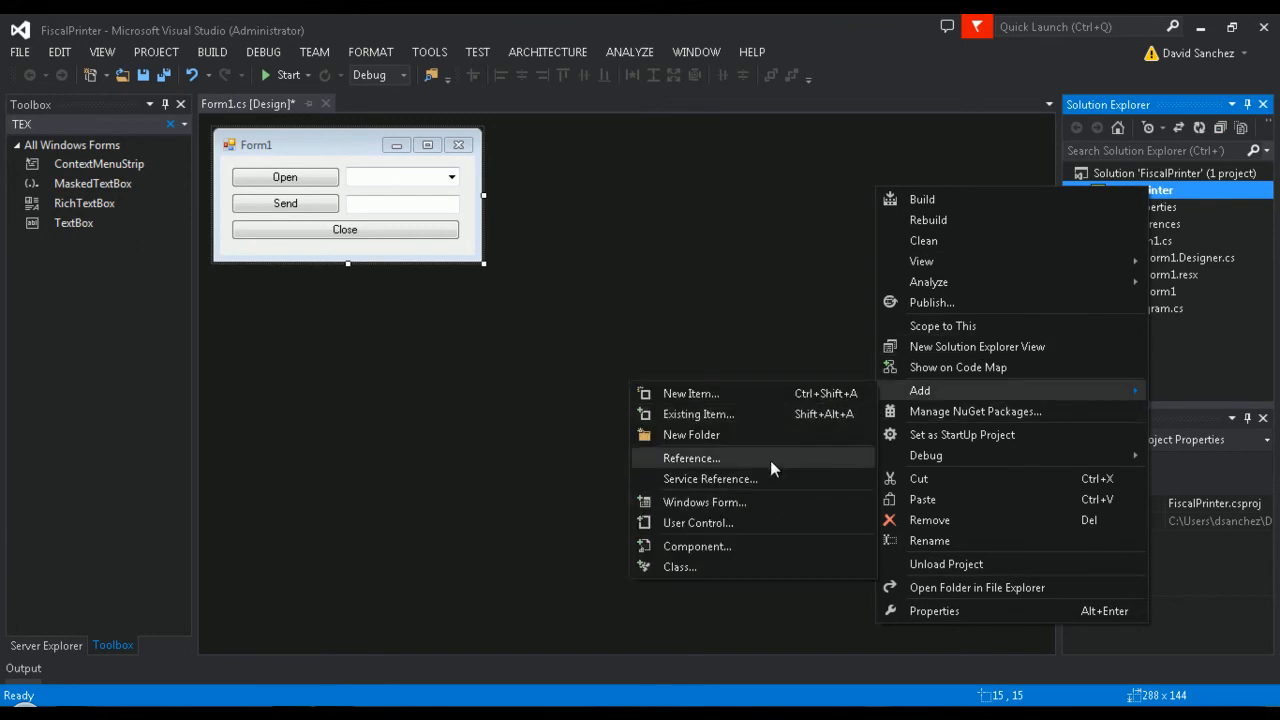
click(691, 458)
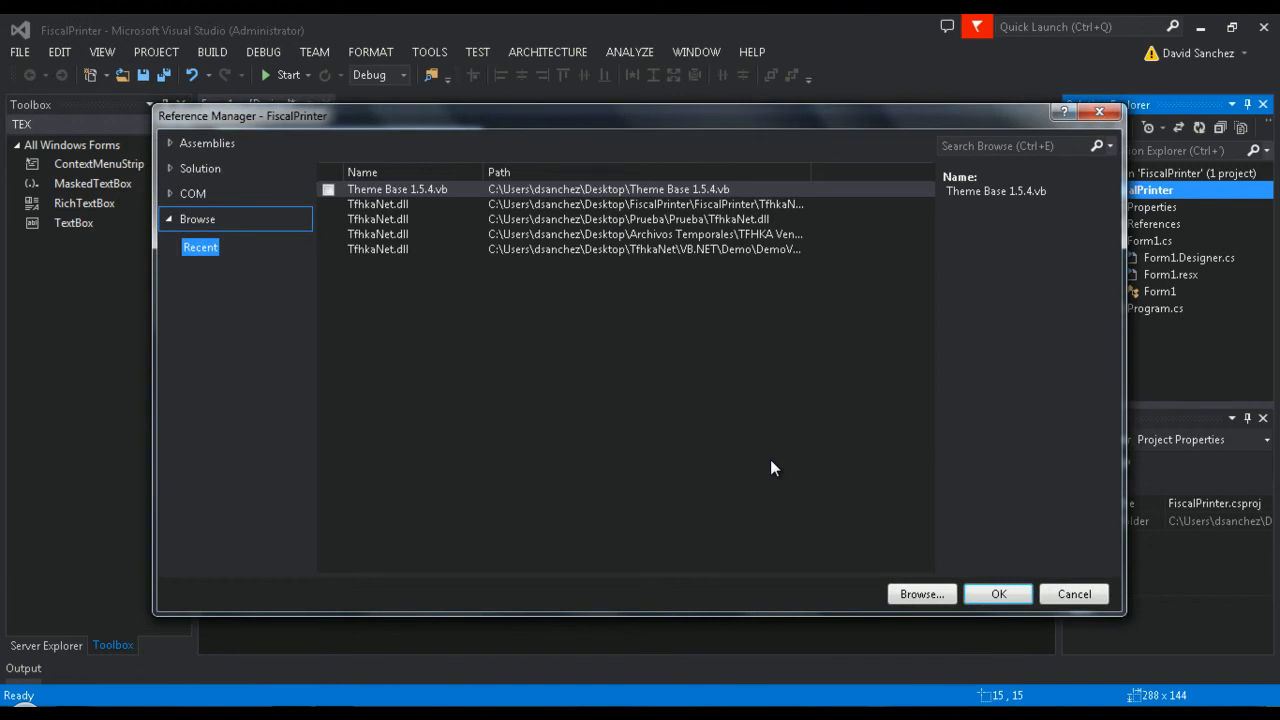
mouse_move(921, 594)
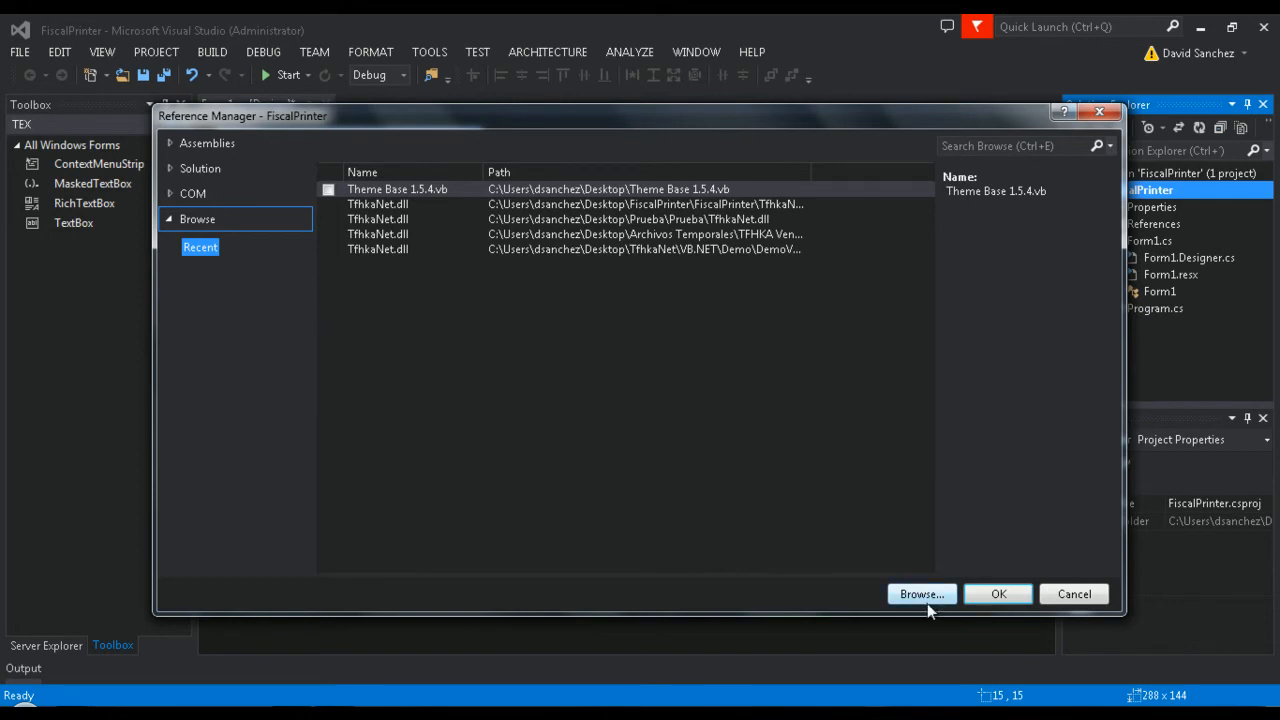
click(921, 594)
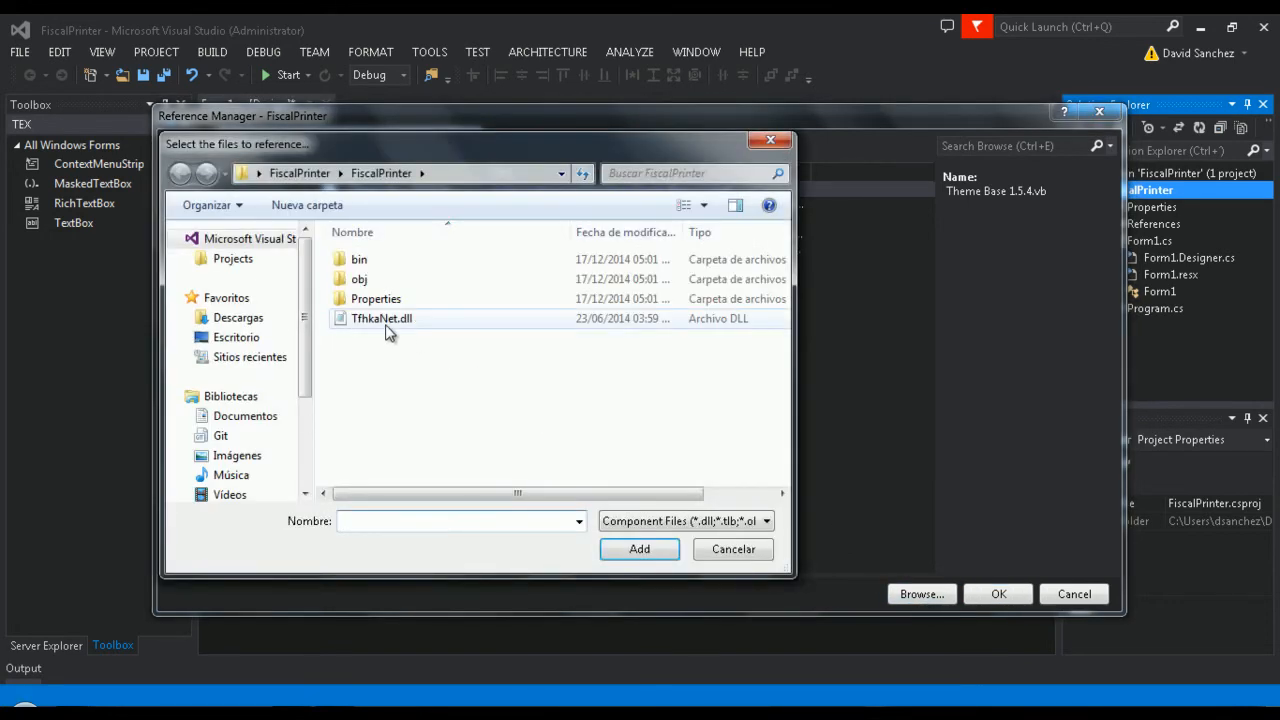
click(639, 549)
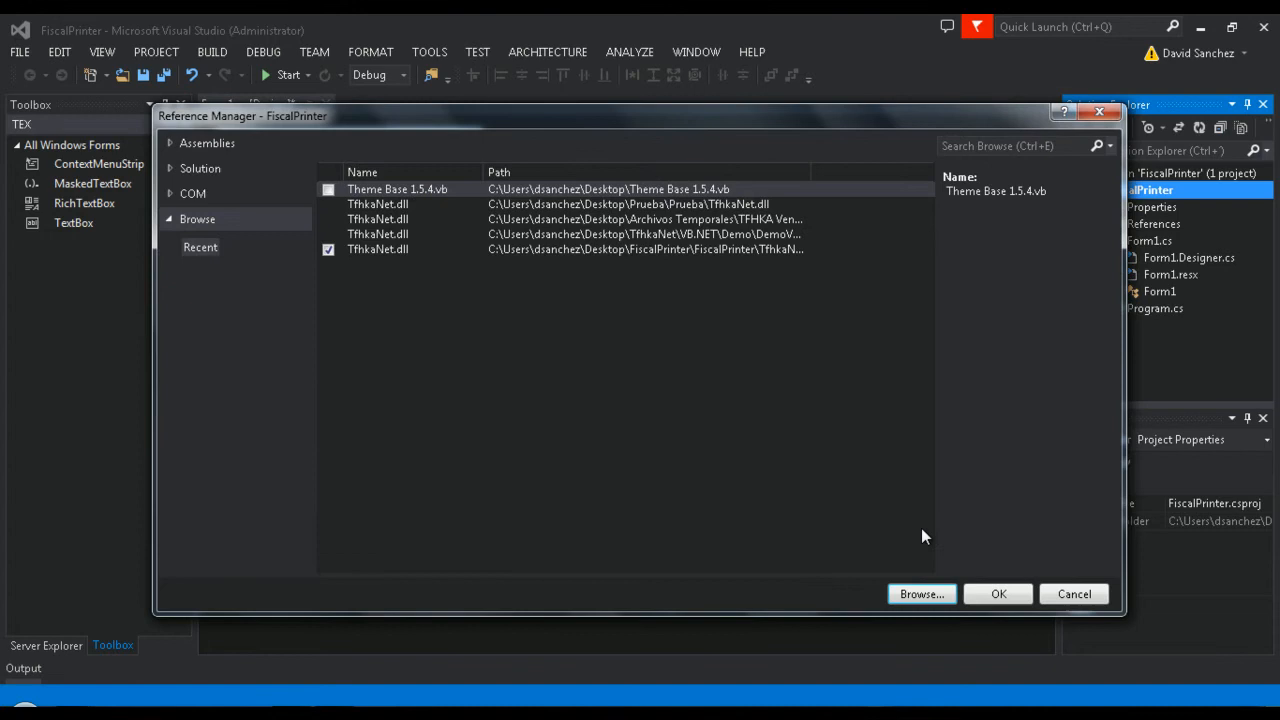
click(997, 594)
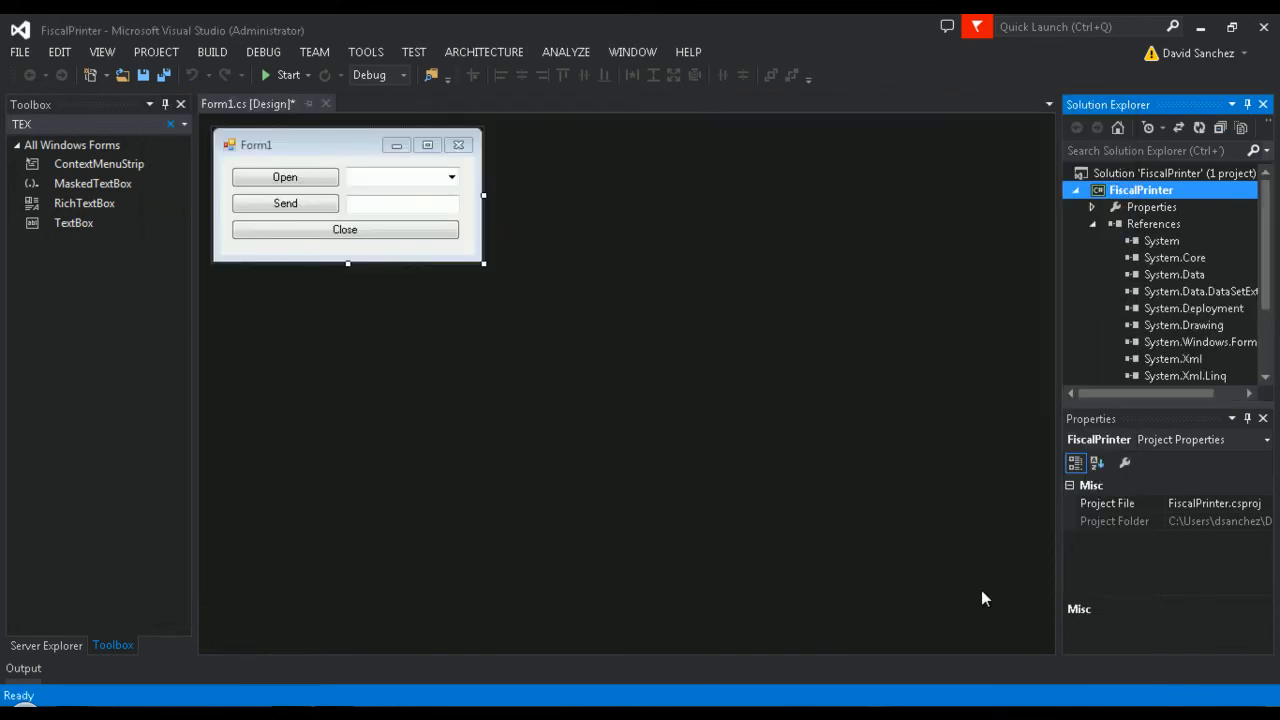
mouse_move(716, 480)
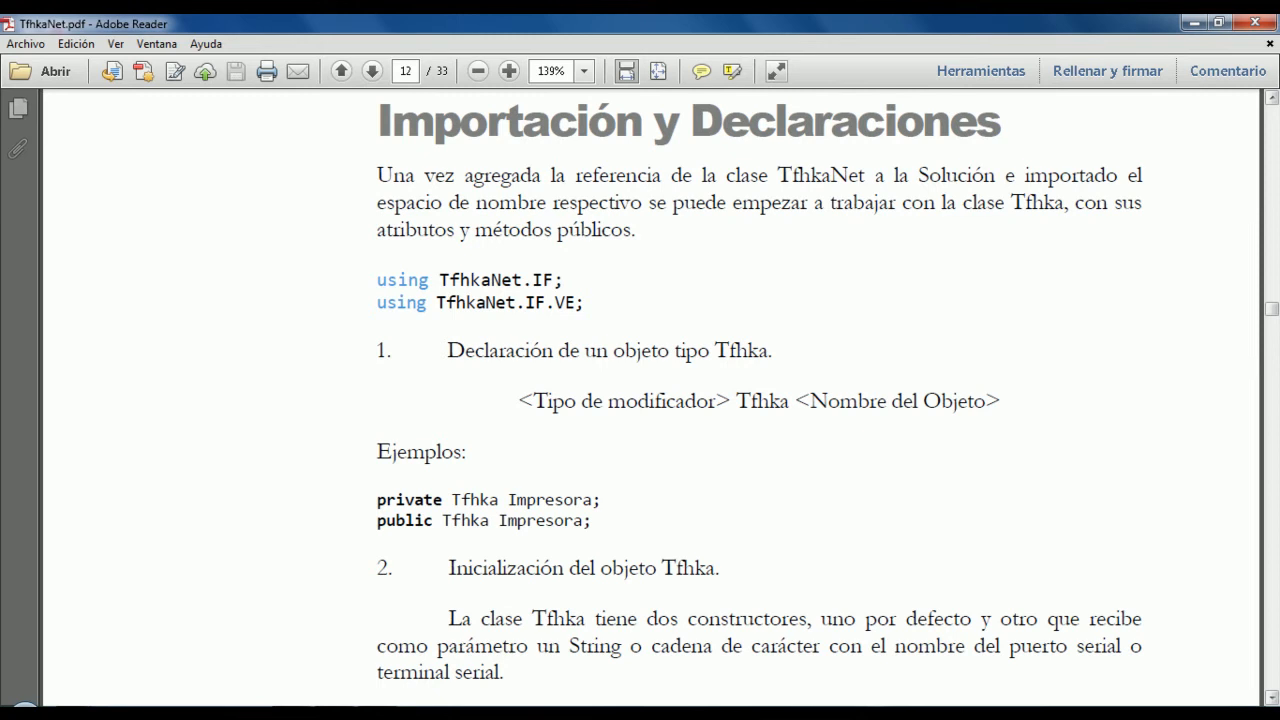
drag(376, 280, 591, 302)
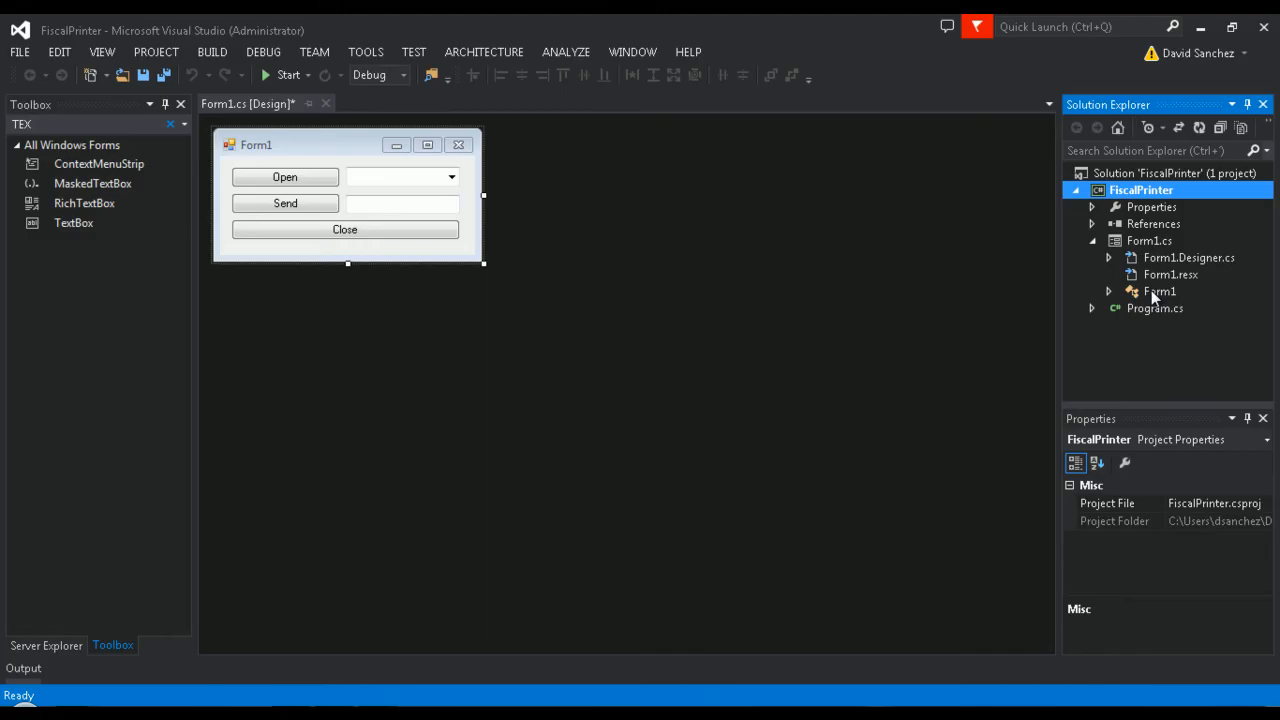
Step: In Form1.cs, declare 'private Tfhka FiscalPrinter = new Tfhka();' and 'public bool Answer = false;'
double_click(1159, 291)
text(using TfhkaNet.IF.VE;)
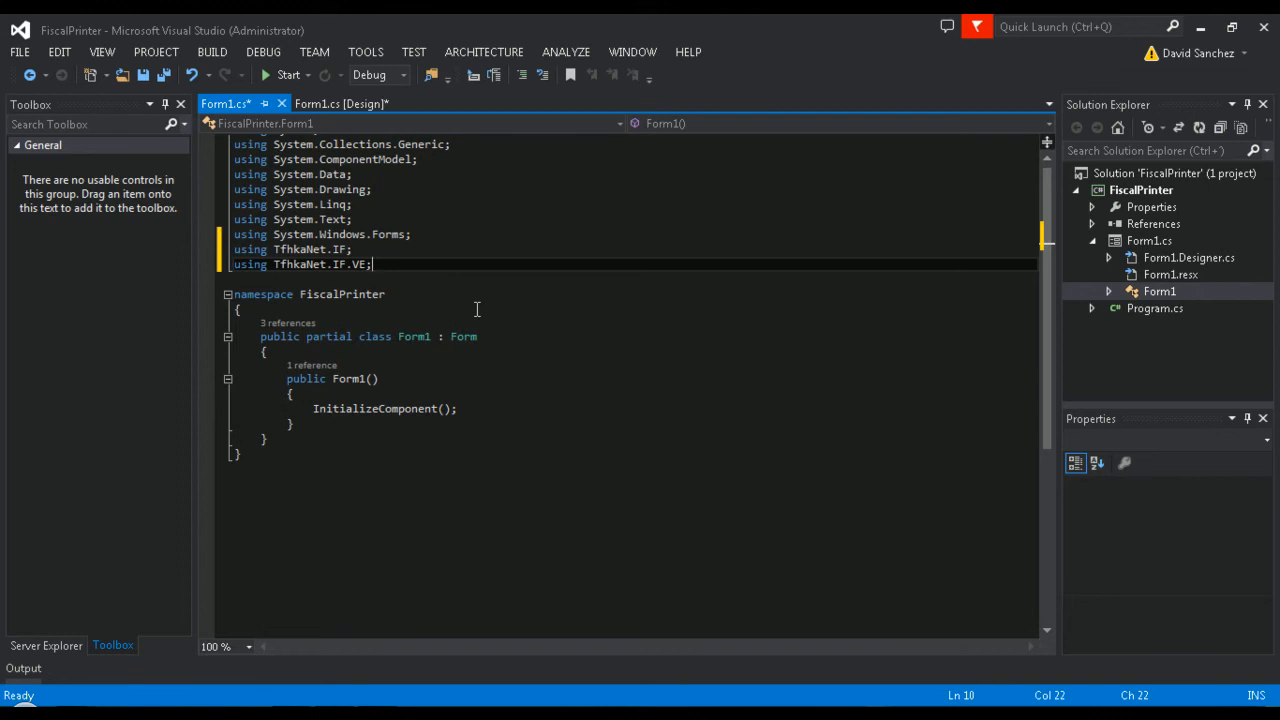
text(private Tfhka FiscalPrinter = new Tfhka();)
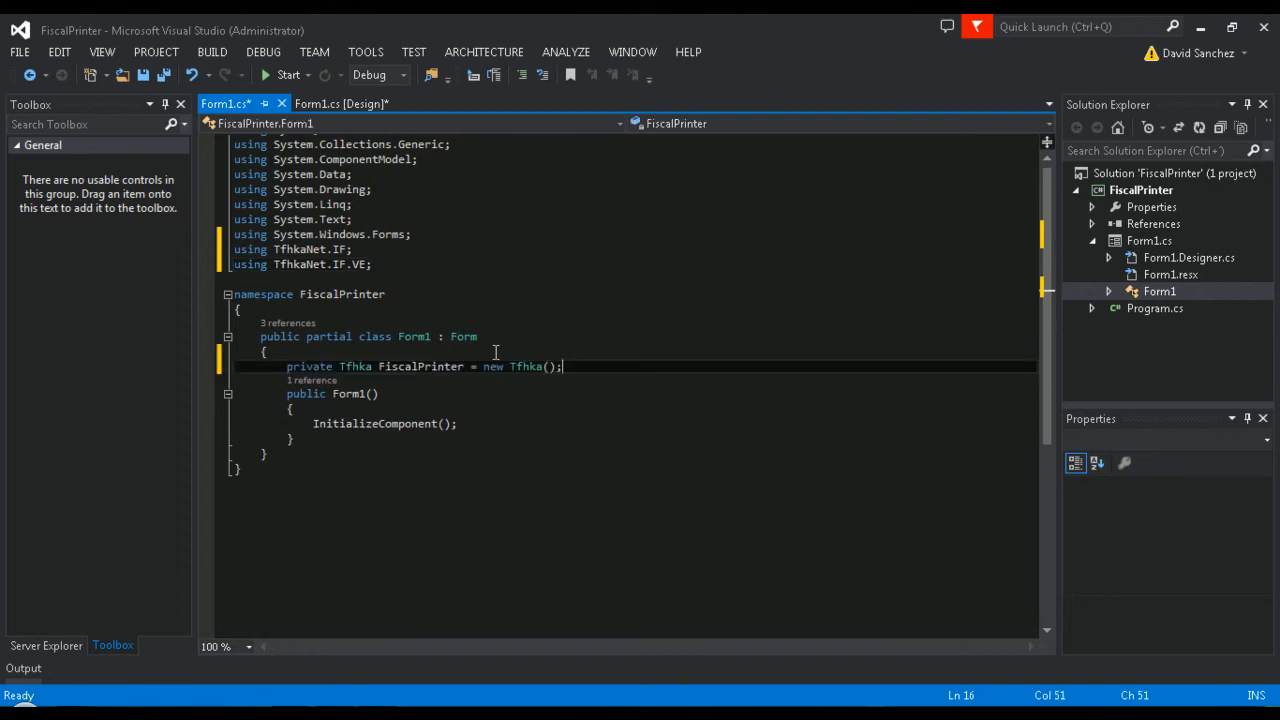
mouse_move(418, 458)
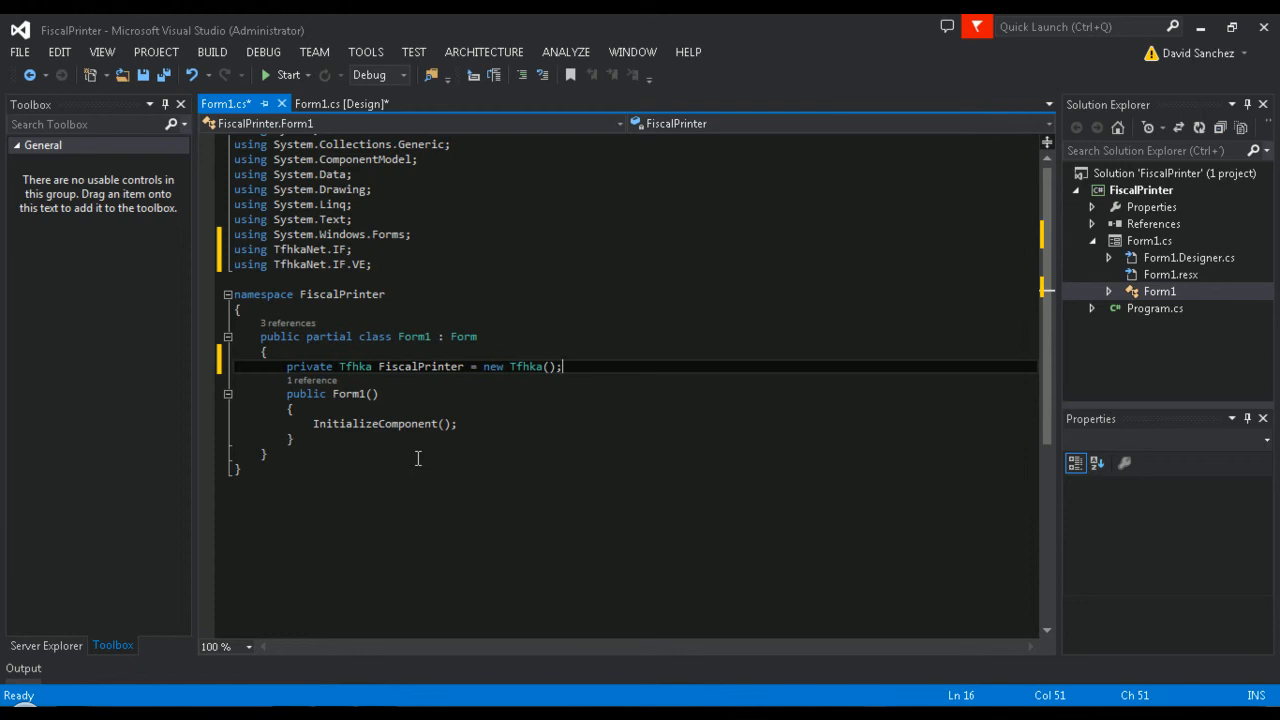
text(public bool Answer = false;)
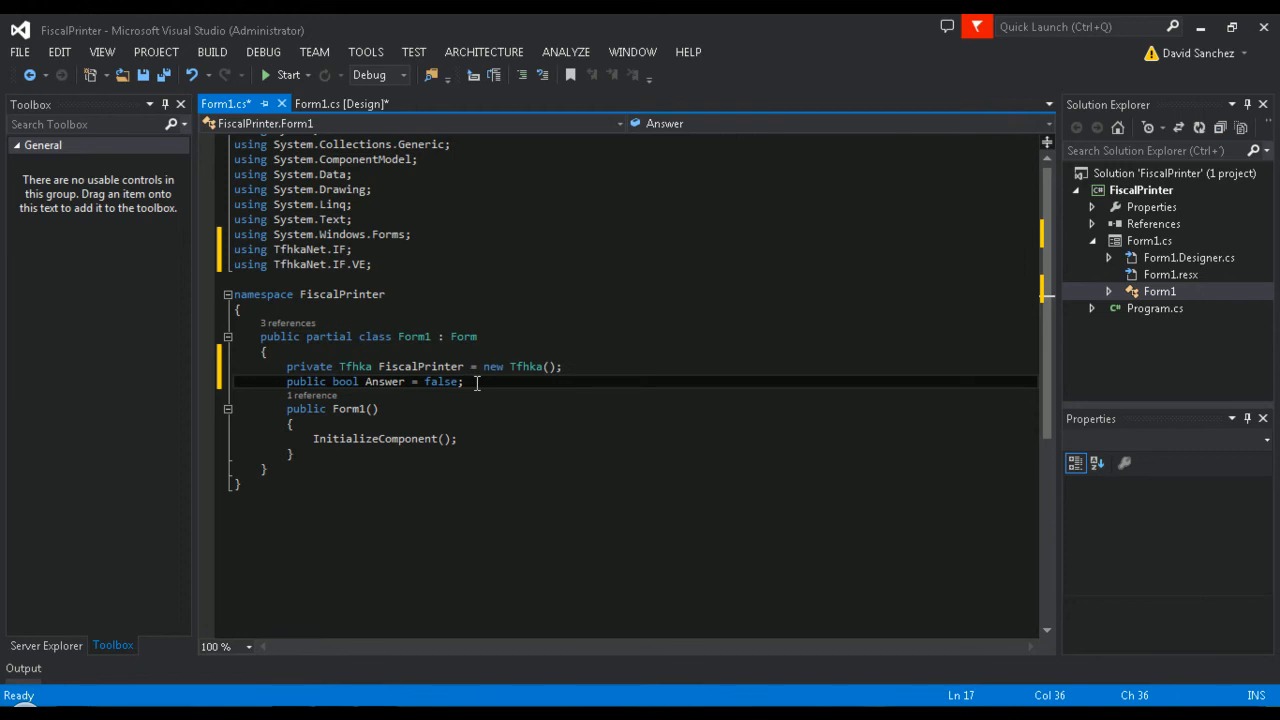
mouse_move(340, 103)
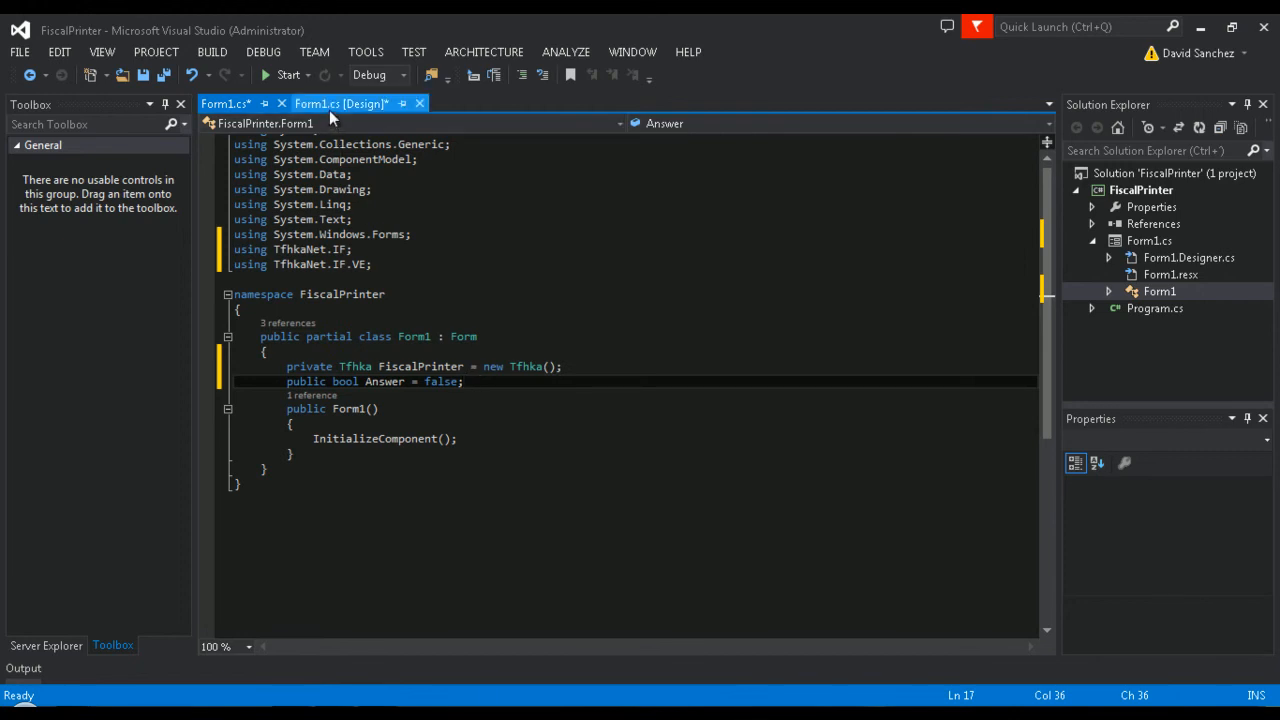
Step: Code the Open button handler as Answer = FiscalPrinter.OpenFpCtrl(comboBox1.Text)
click(342, 103)
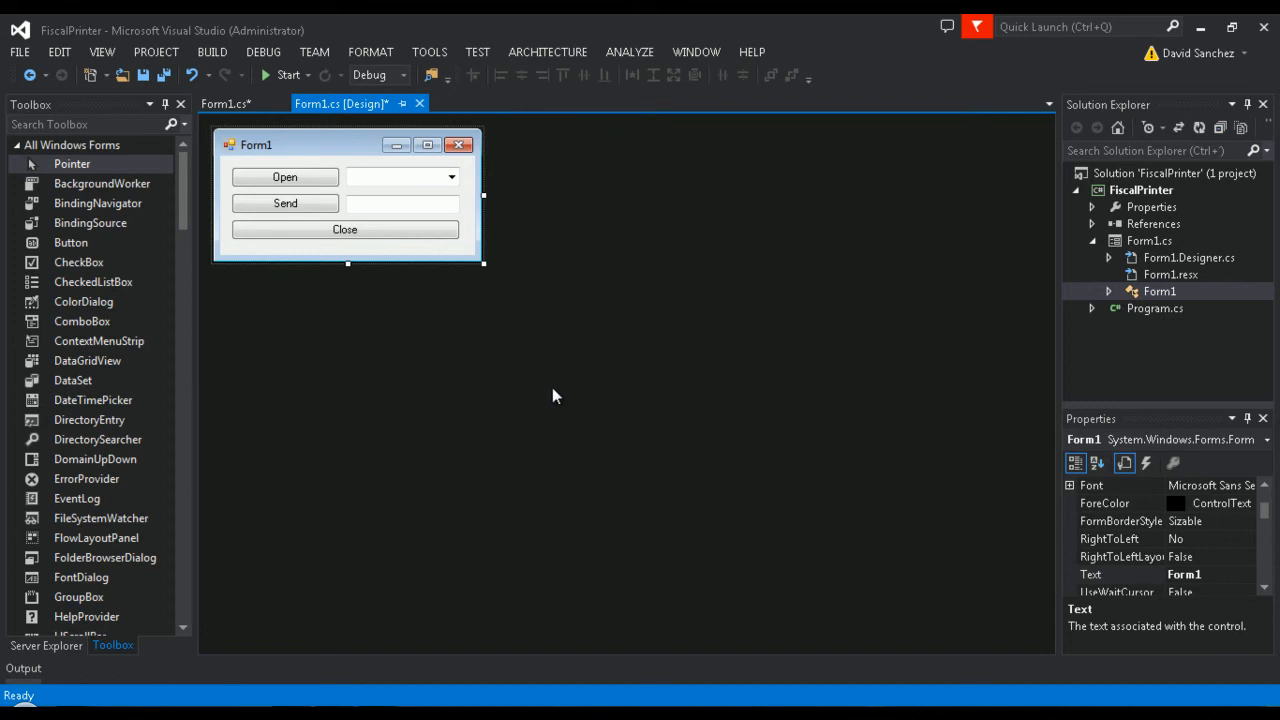
click(226, 103)
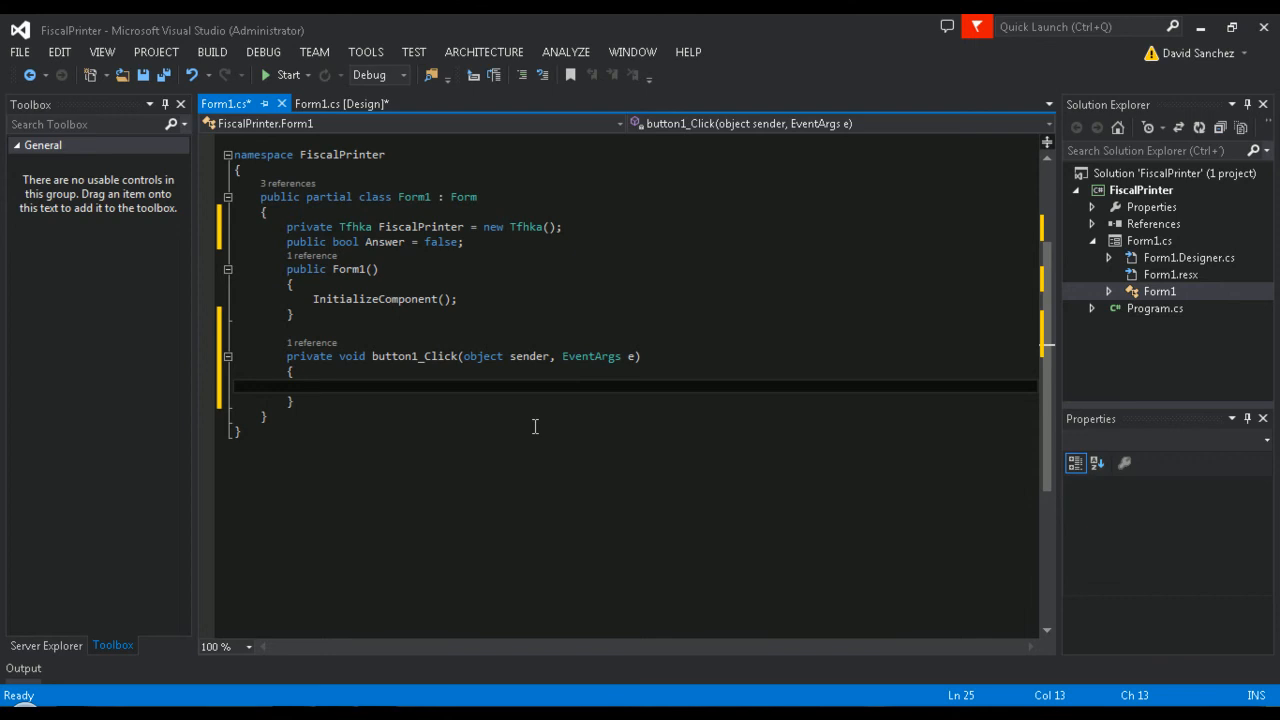
text(Answer = FiscalPrinter.OpenFpCtrl(comboBox1.Text);)
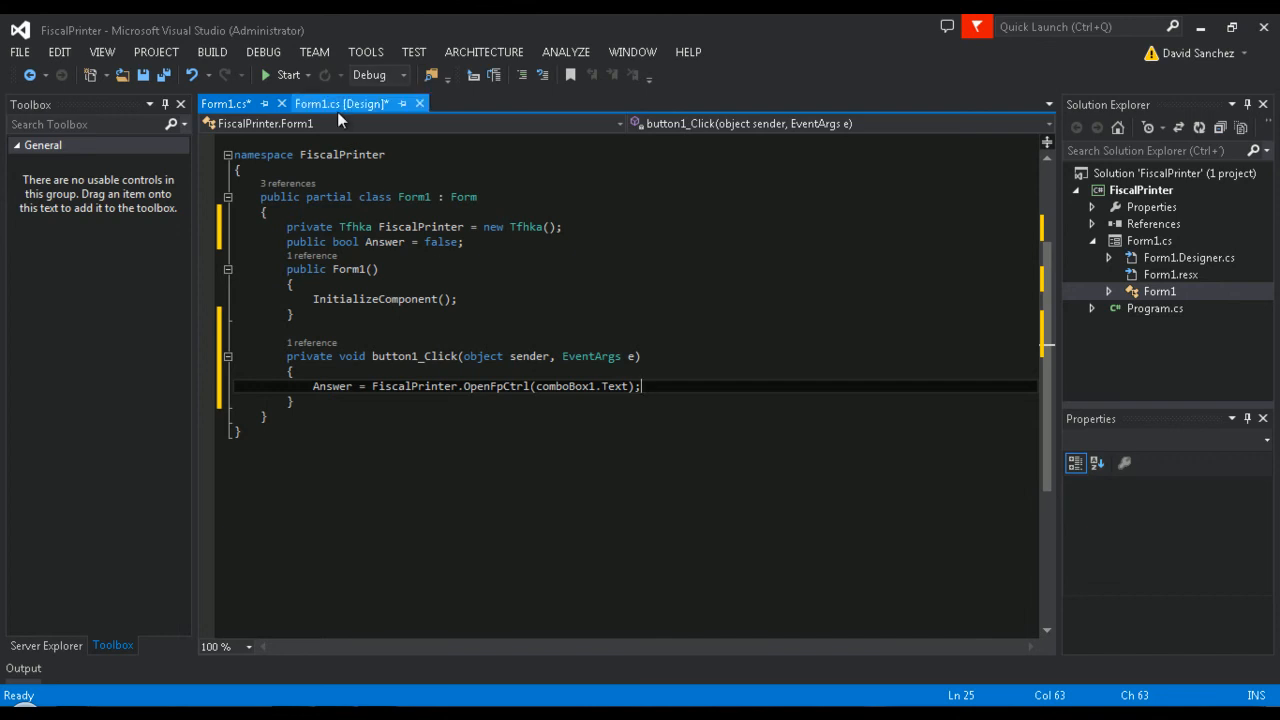
Step: Code the Close handler with CloseFpCtrl() and the Send handler with SendCmd(textBox1.Text)
click(341, 103)
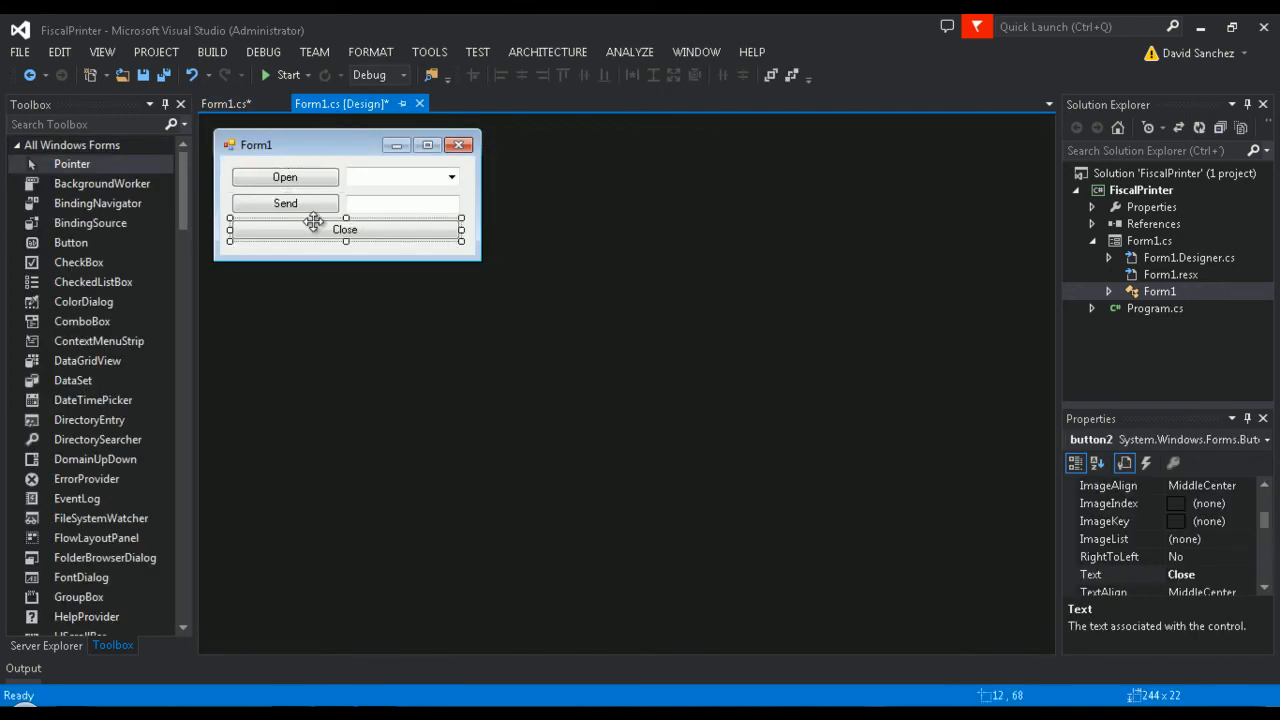
double_click(344, 229)
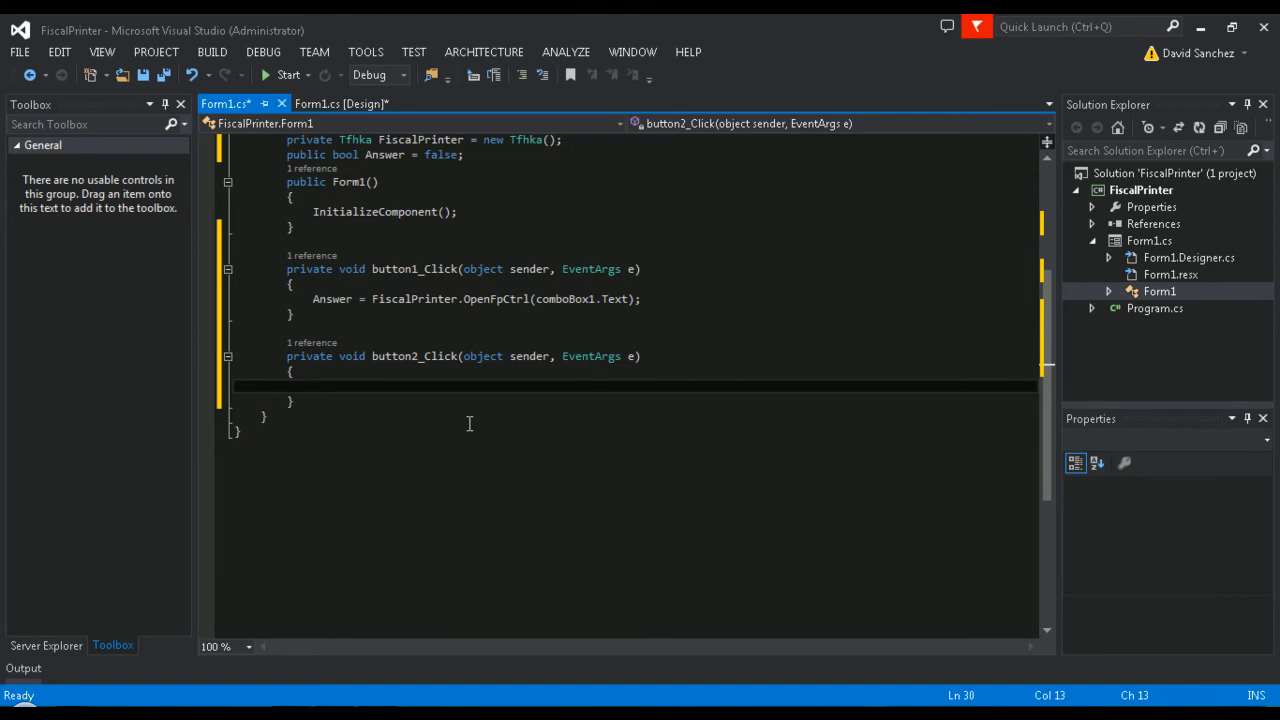
text(FiscalPrinter.CloseFpCtrl();)
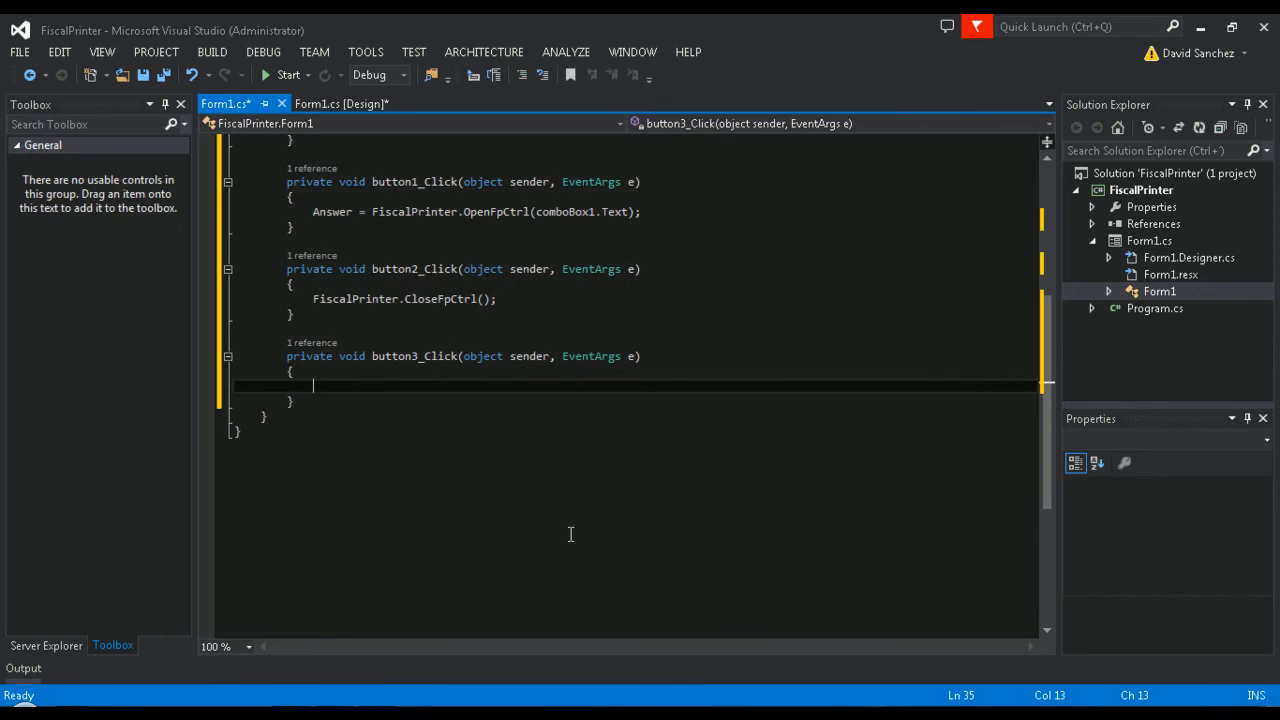
text(Answer = FiscalPrinter.SendCmd(textBox1.Text);)
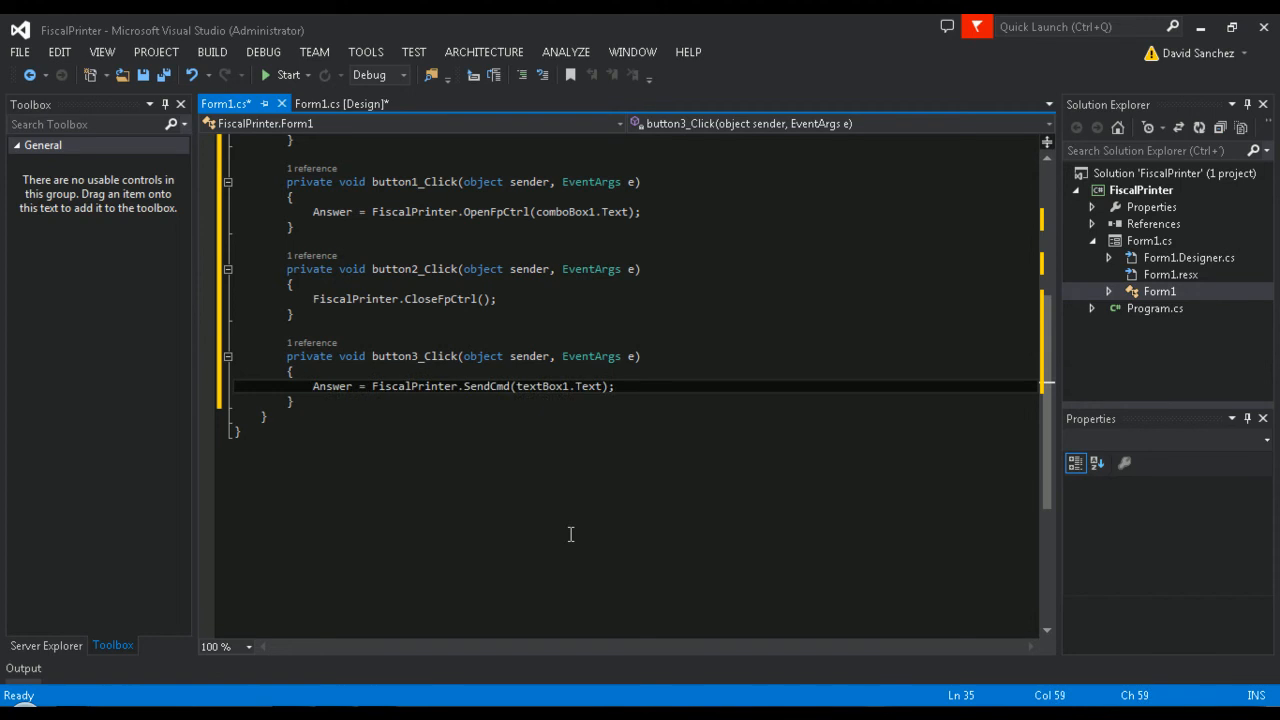
mouse_move(298, 123)
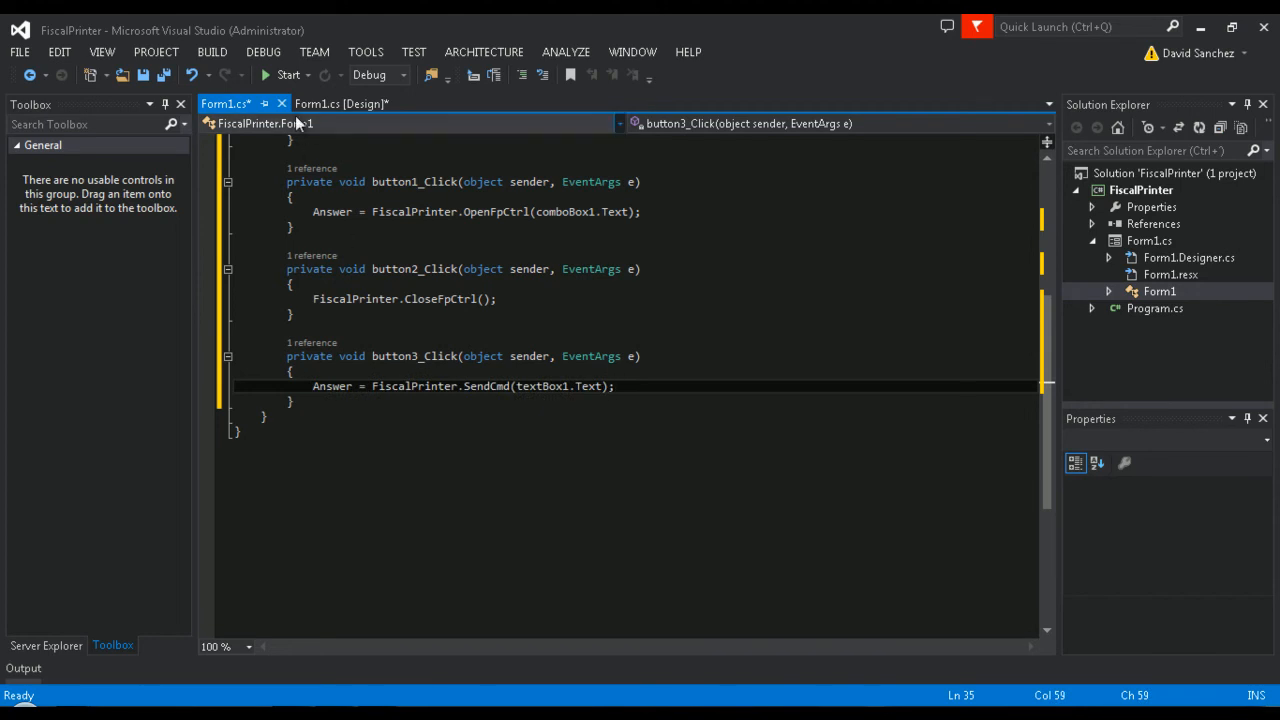
Step: Build and debug FiscalPrinter, focus the port combo box, and open the Start menu
click(288, 75)
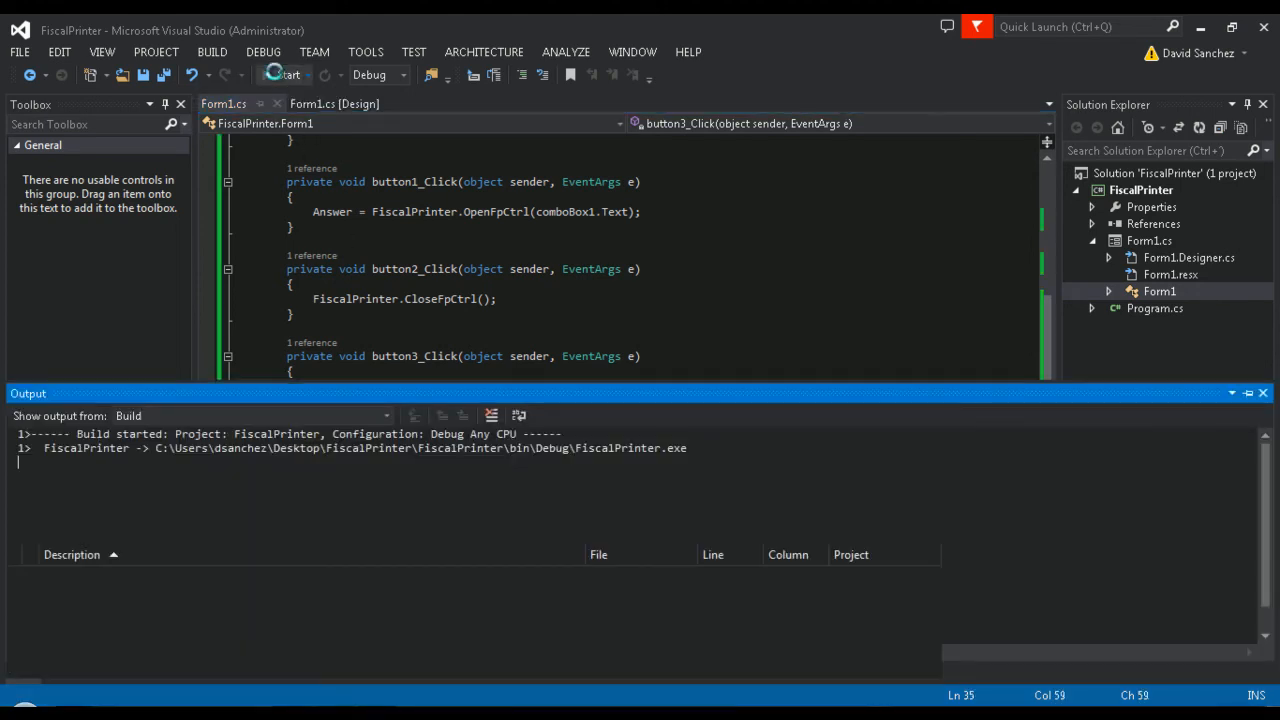
click(286, 74)
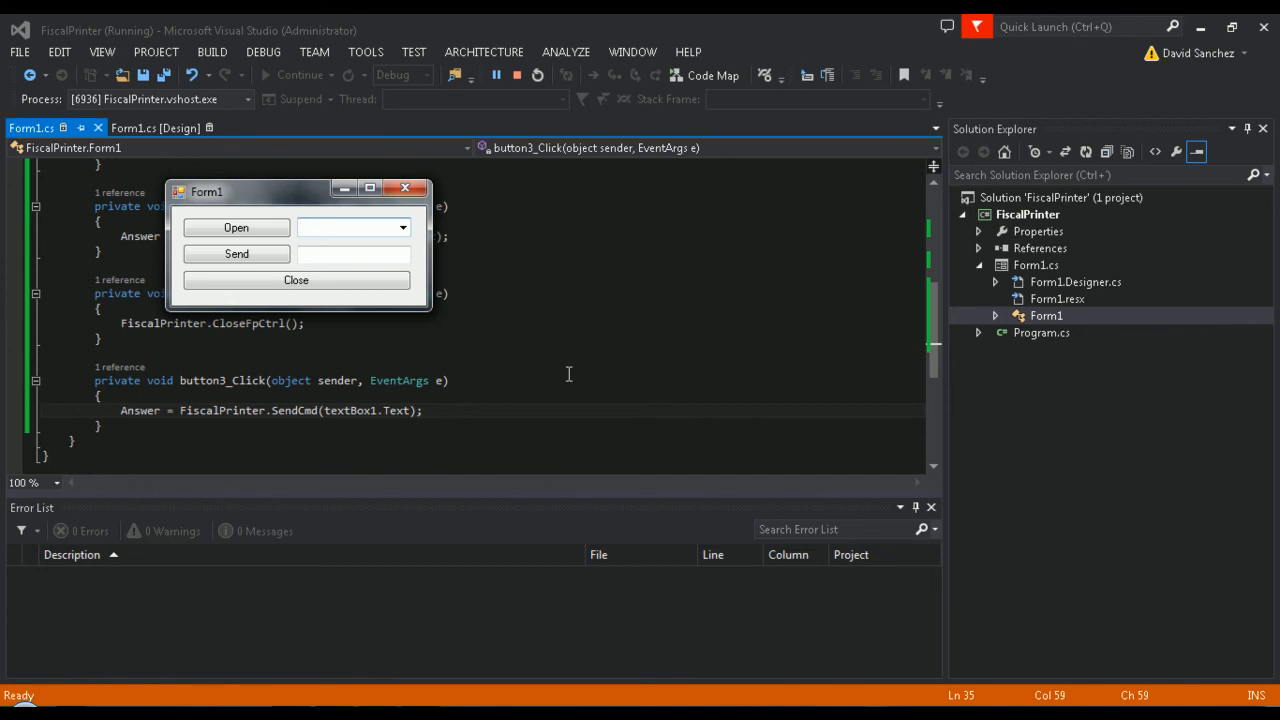
click(340, 227)
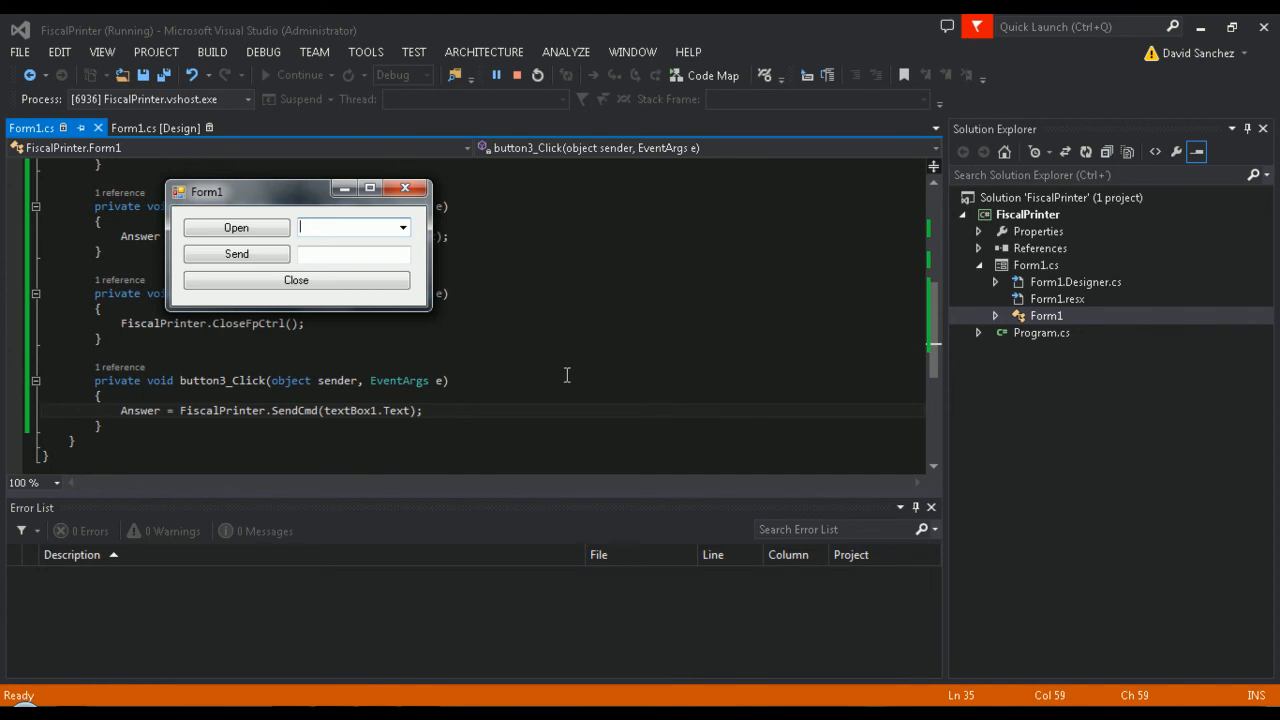
click(18, 710)
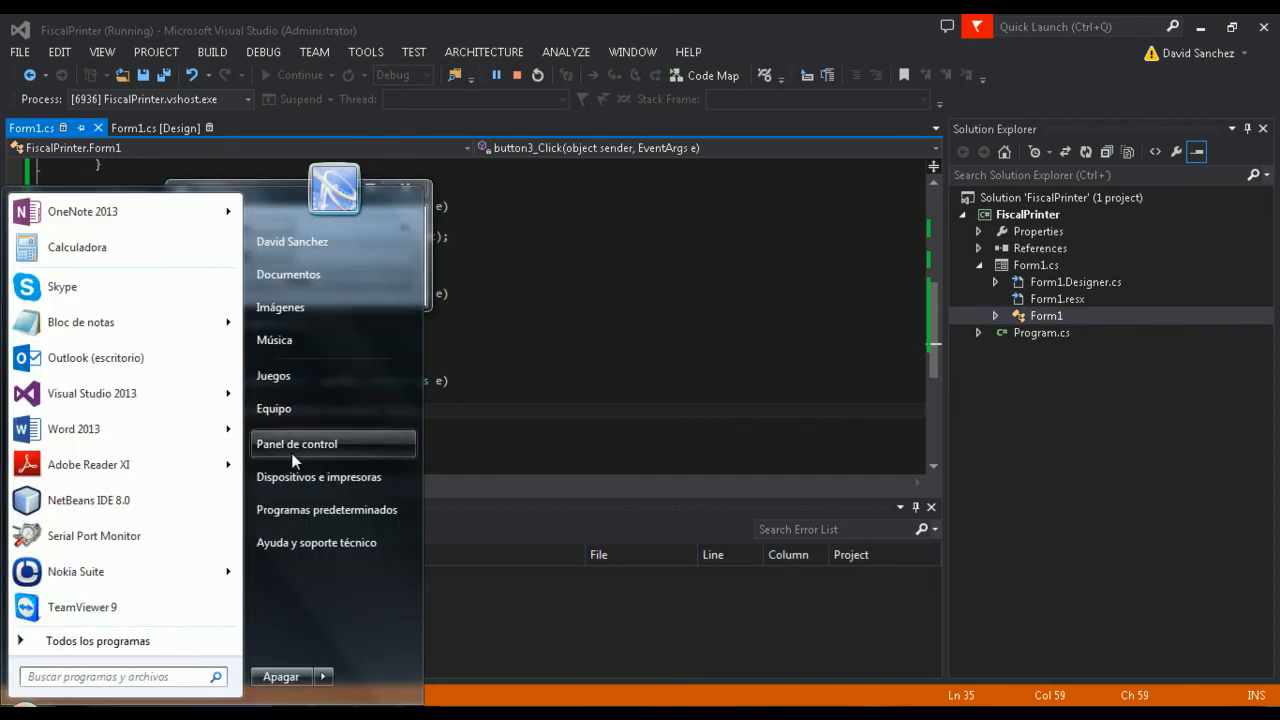
Step: Check in Device Manager that the Prolific USB-to-Serial adapter uses COM4, then close the windows
right_click(274, 408)
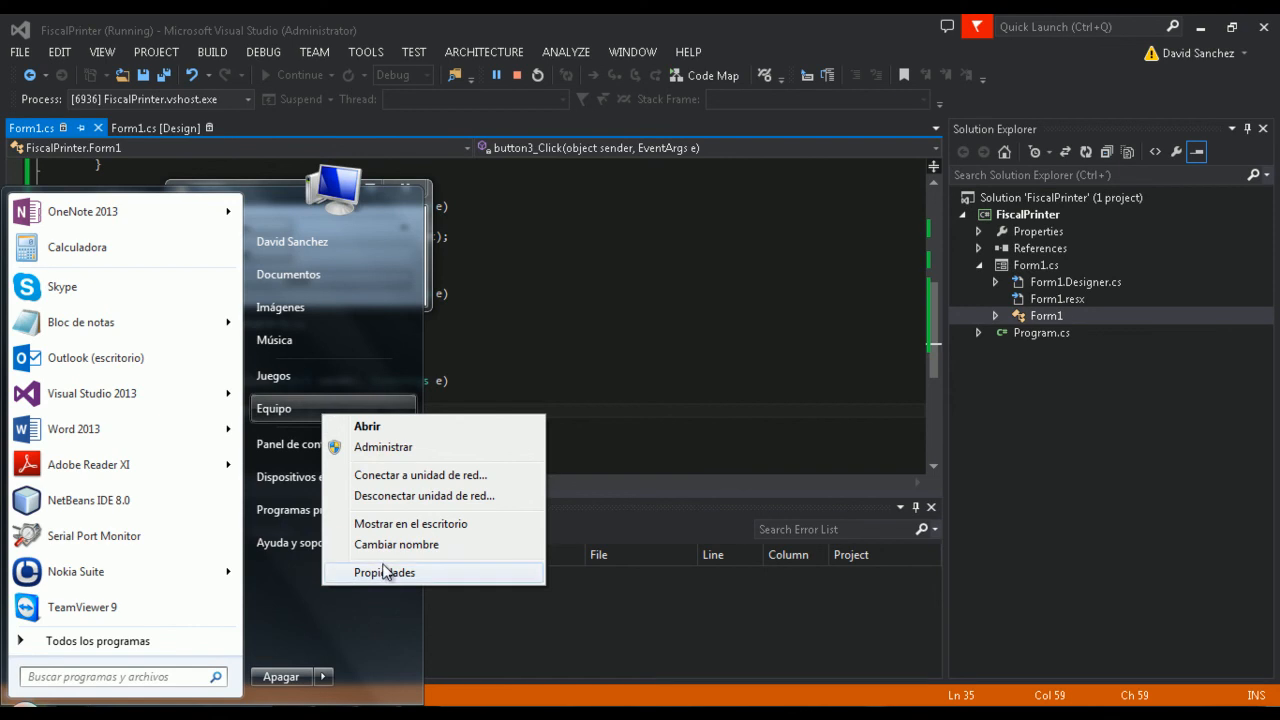
click(384, 572)
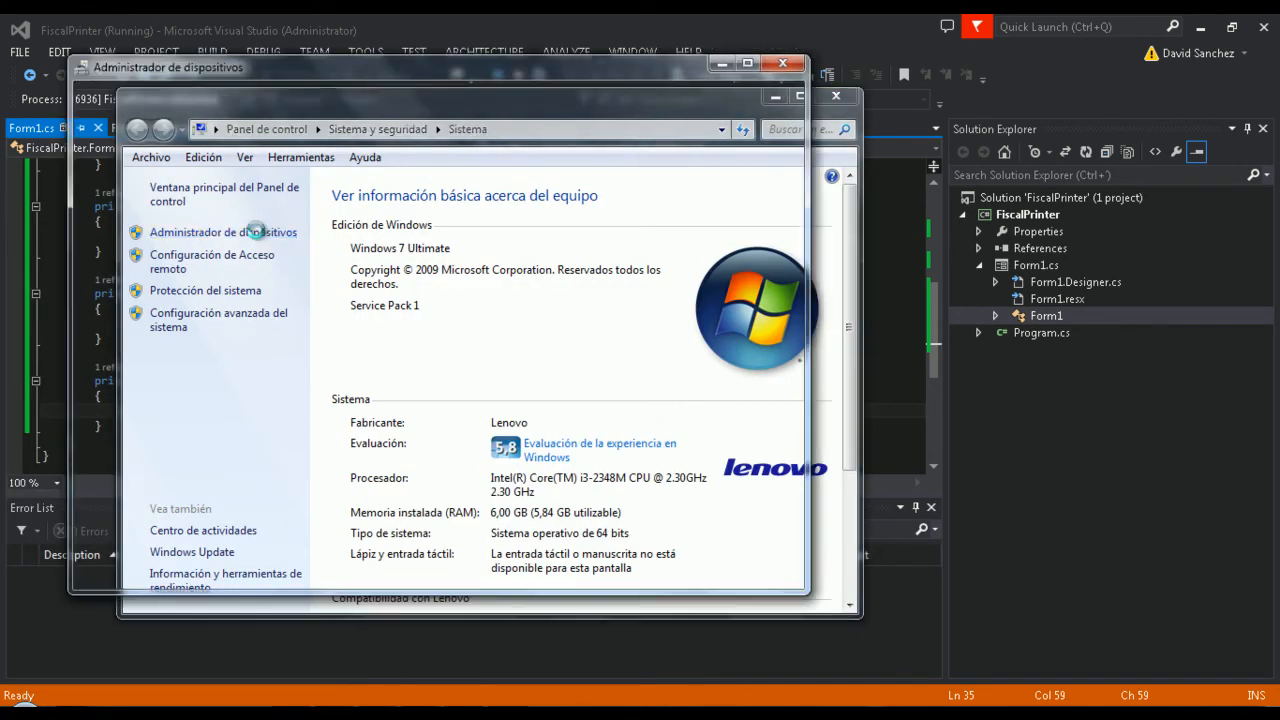
click(223, 231)
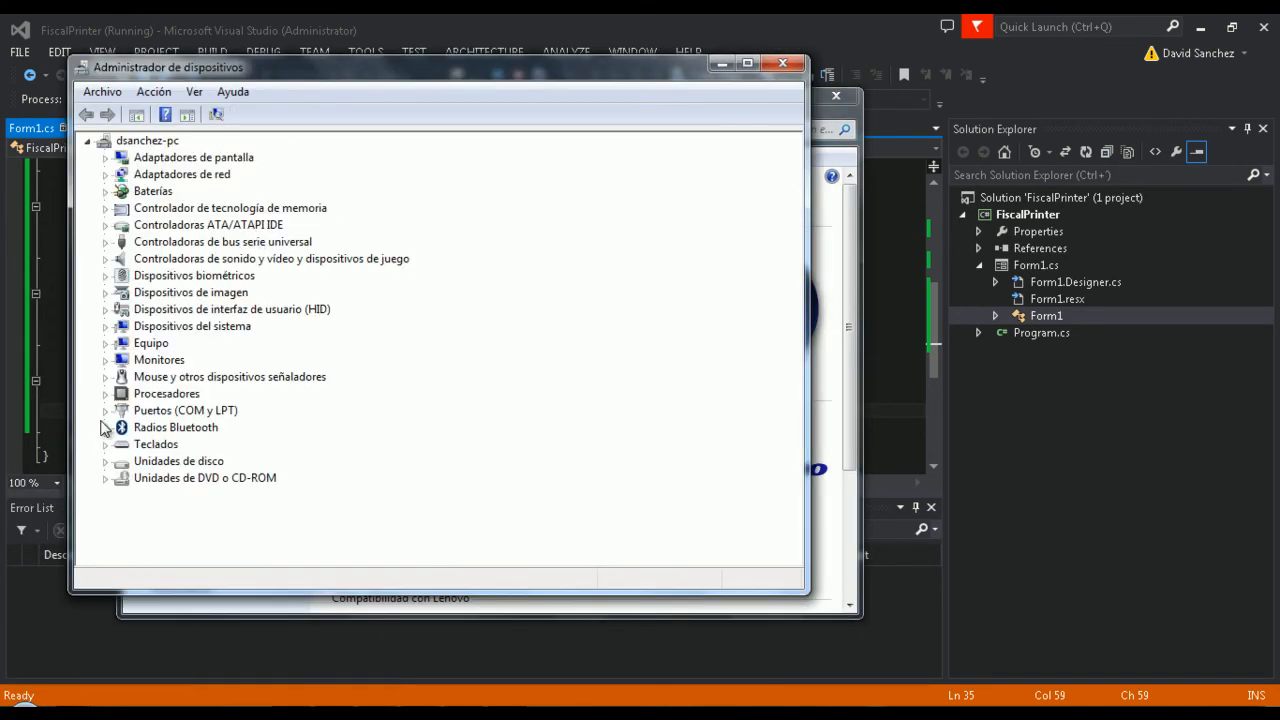
click(105, 410)
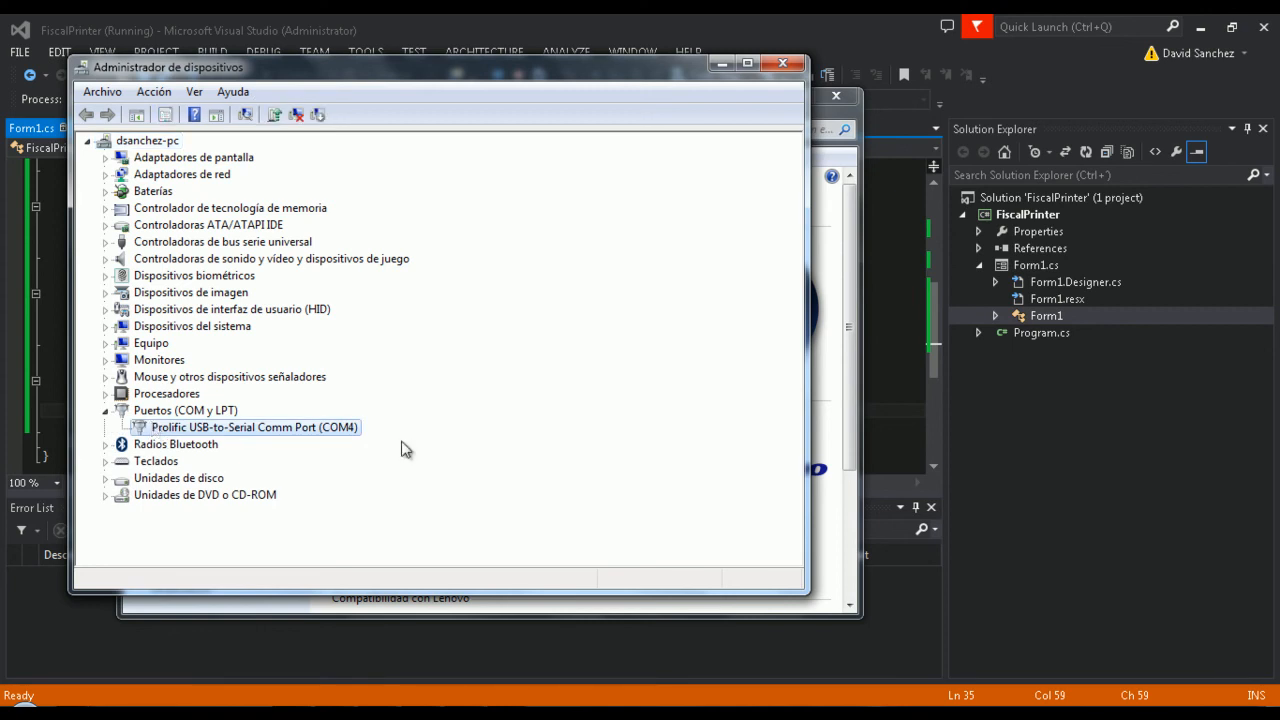
mouse_move(783, 110)
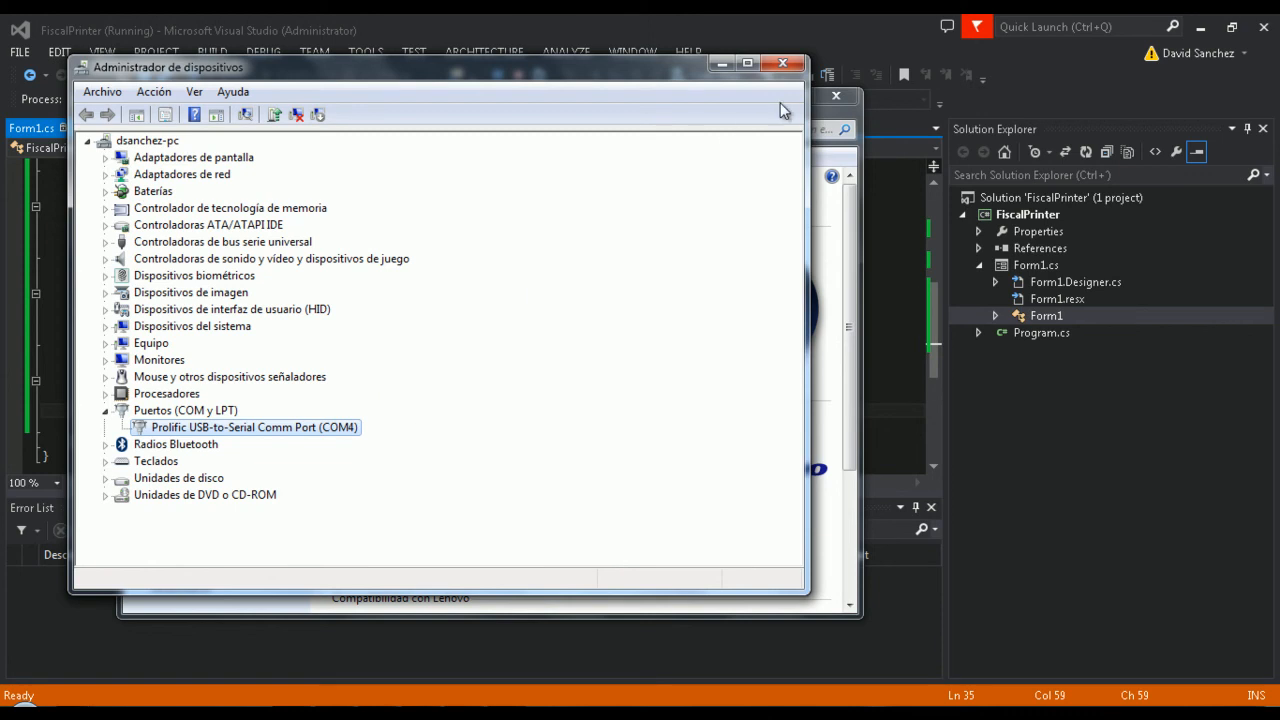
click(783, 63)
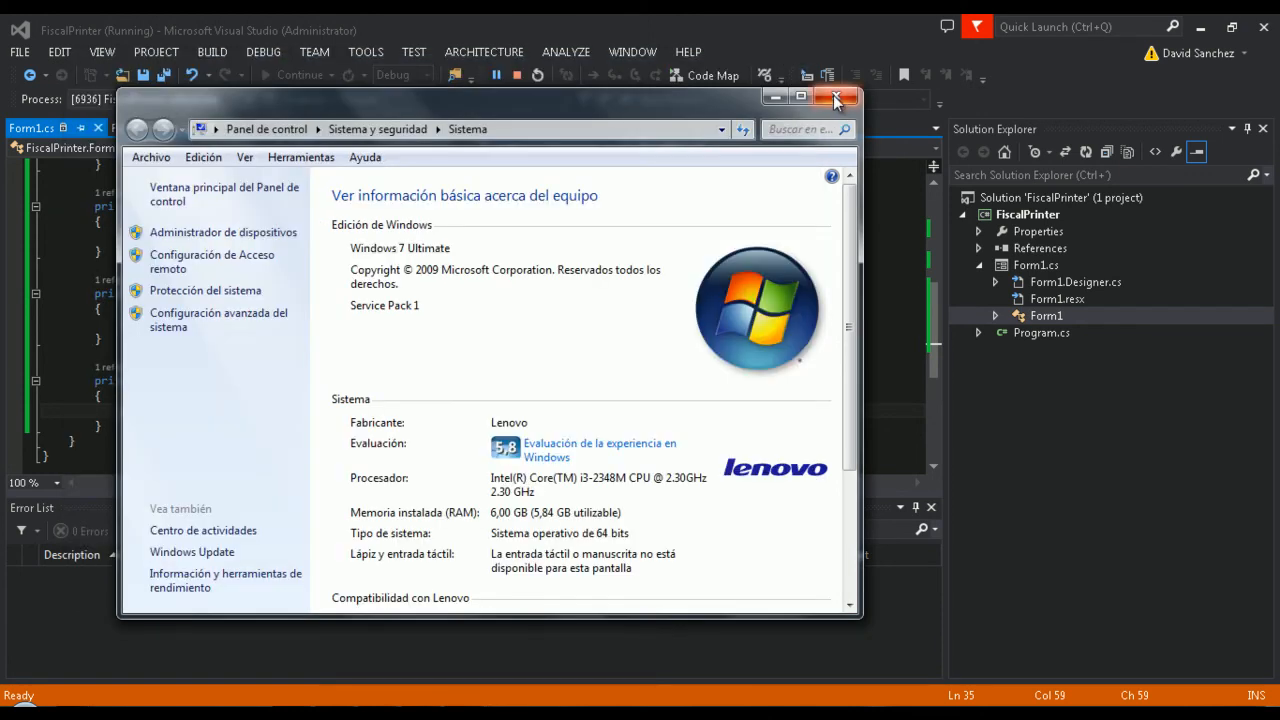
click(838, 97)
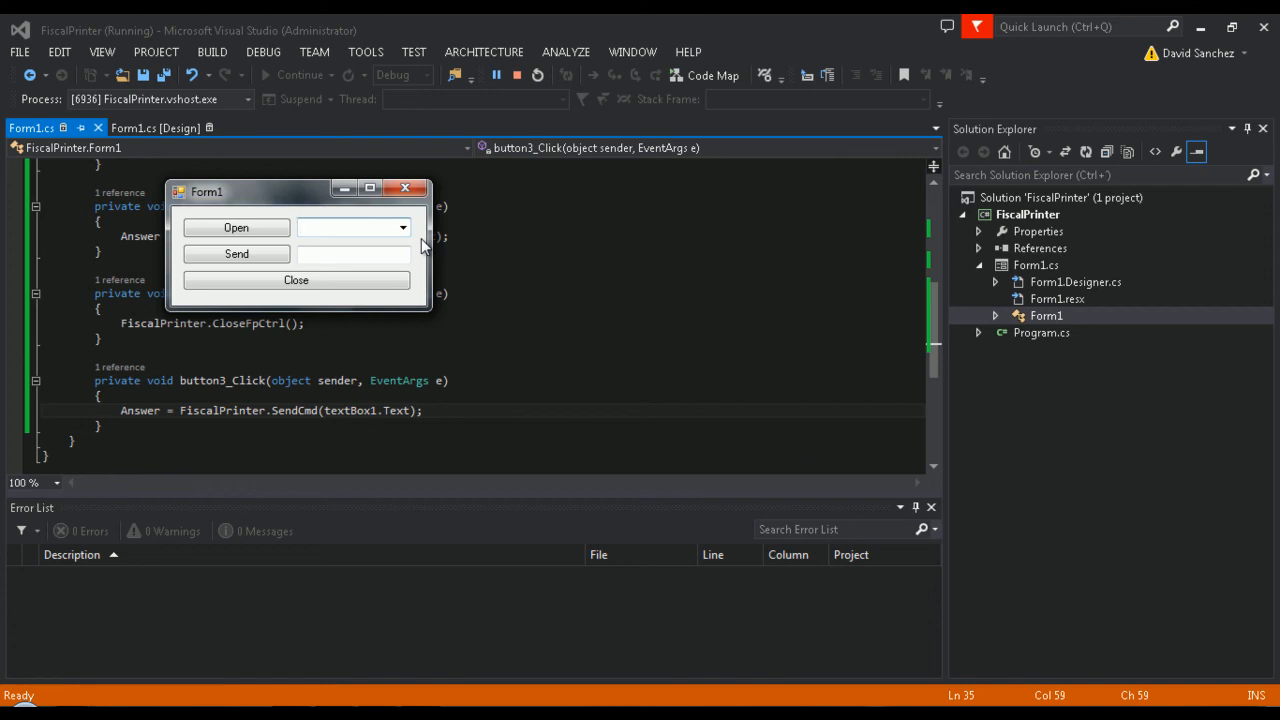
Step: Select COM4 as the port in the running form and enter the command D
click(402, 227)
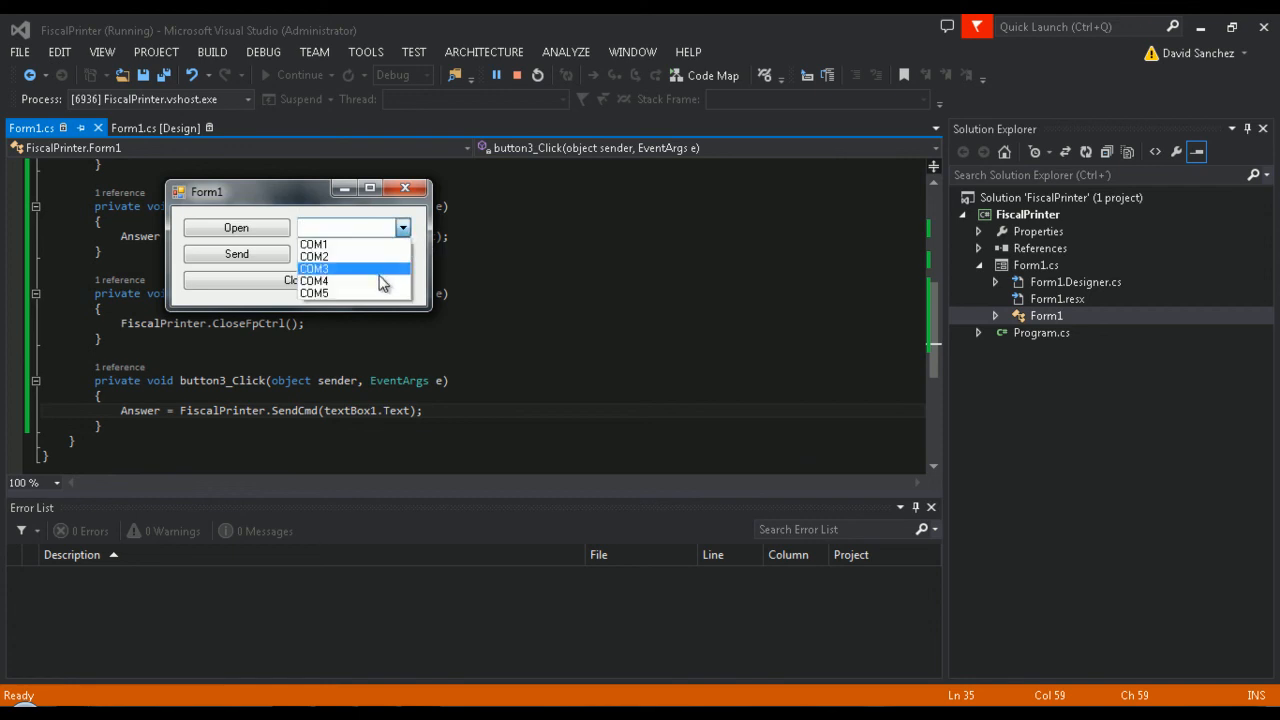
click(314, 281)
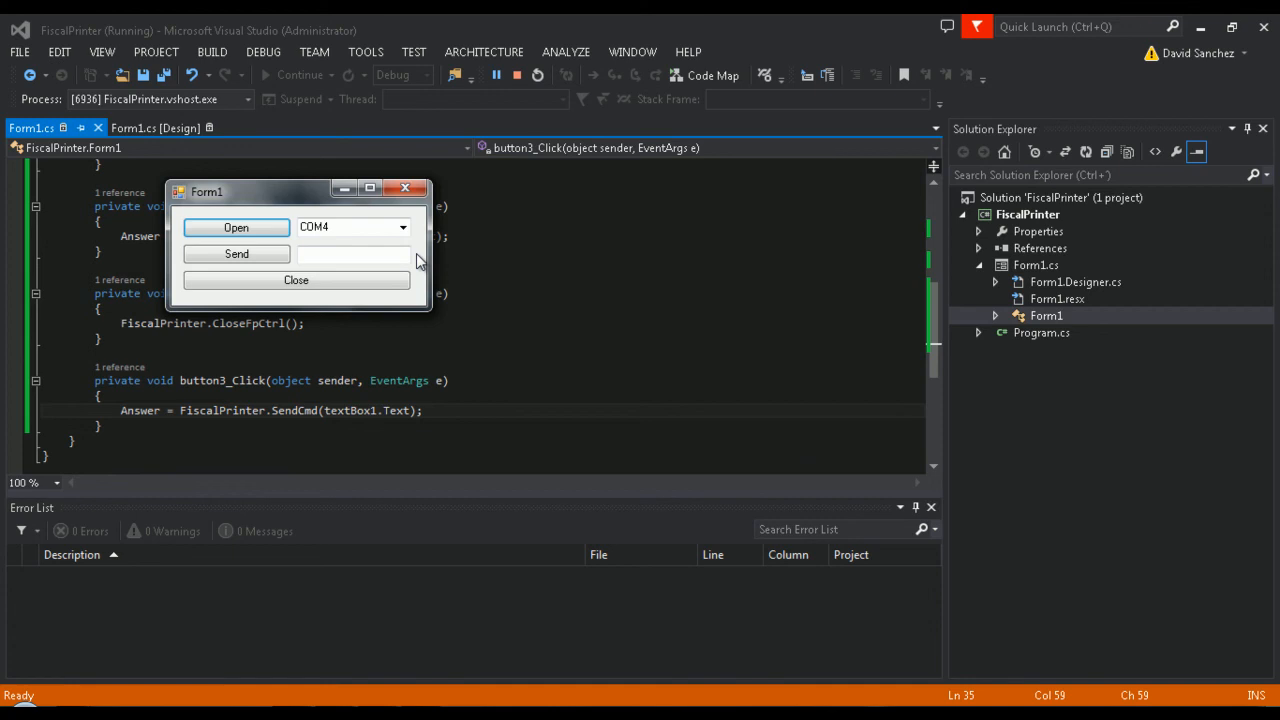
text(D)
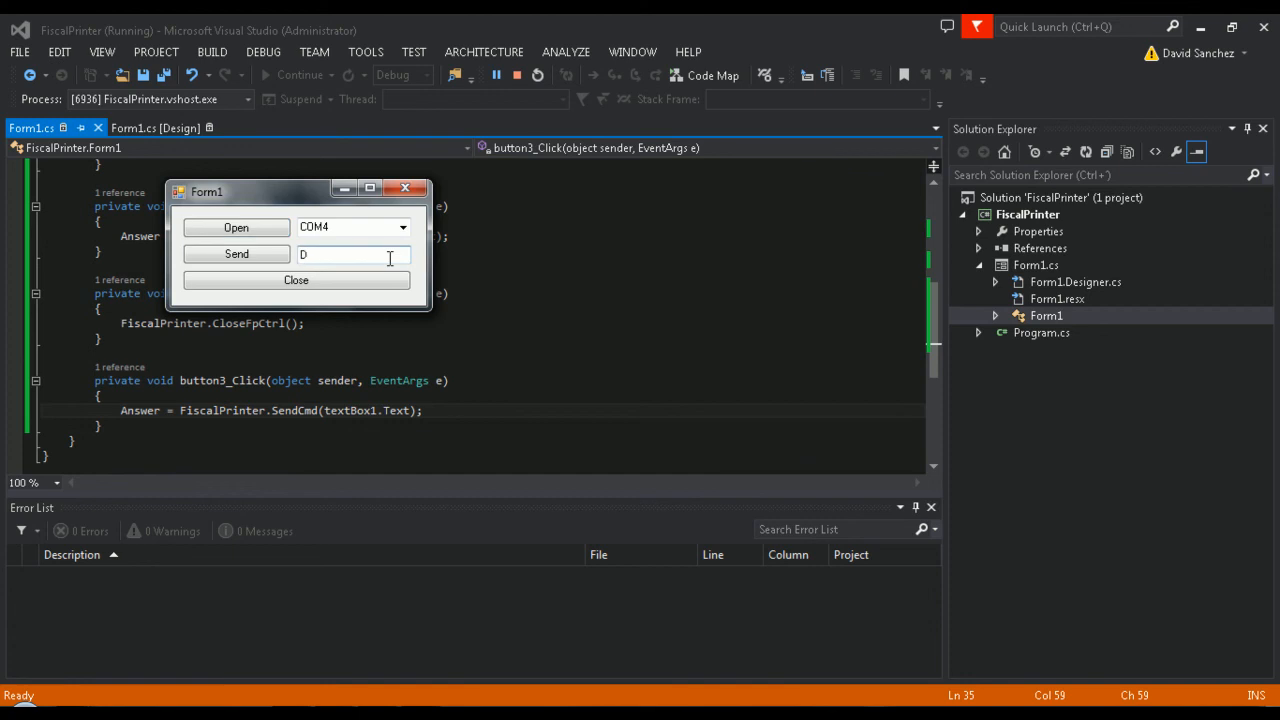